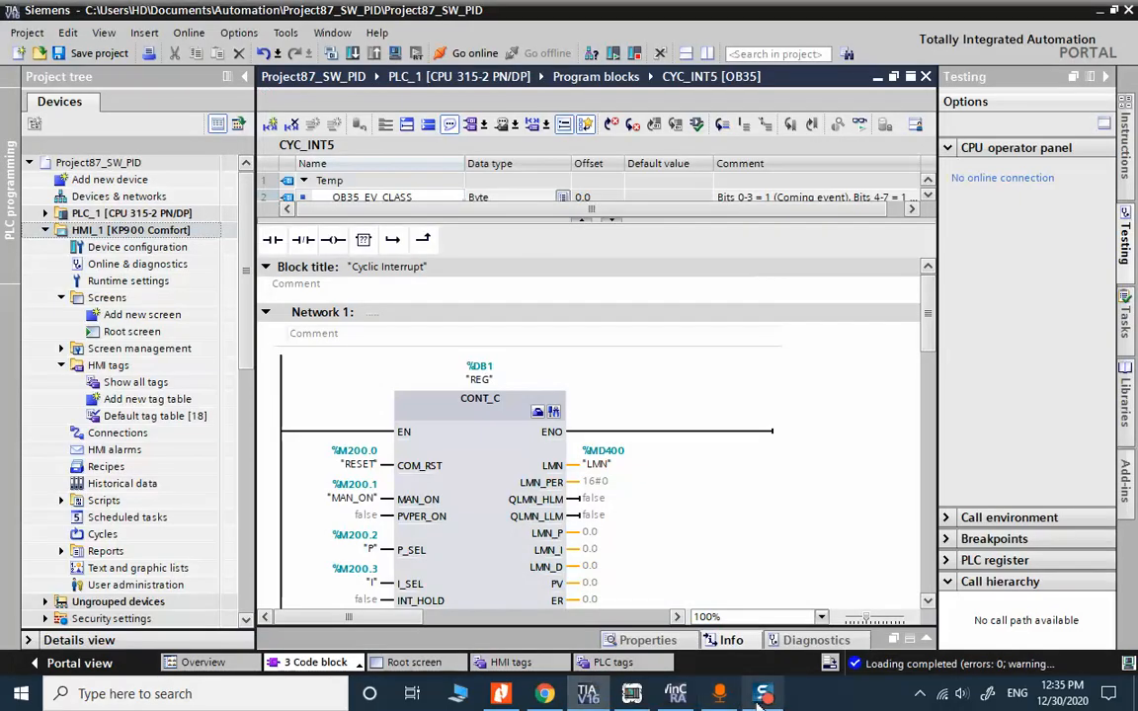
# Bring the running HMI screen forward and switch the controller RESET on
pyautogui.click(676, 693)
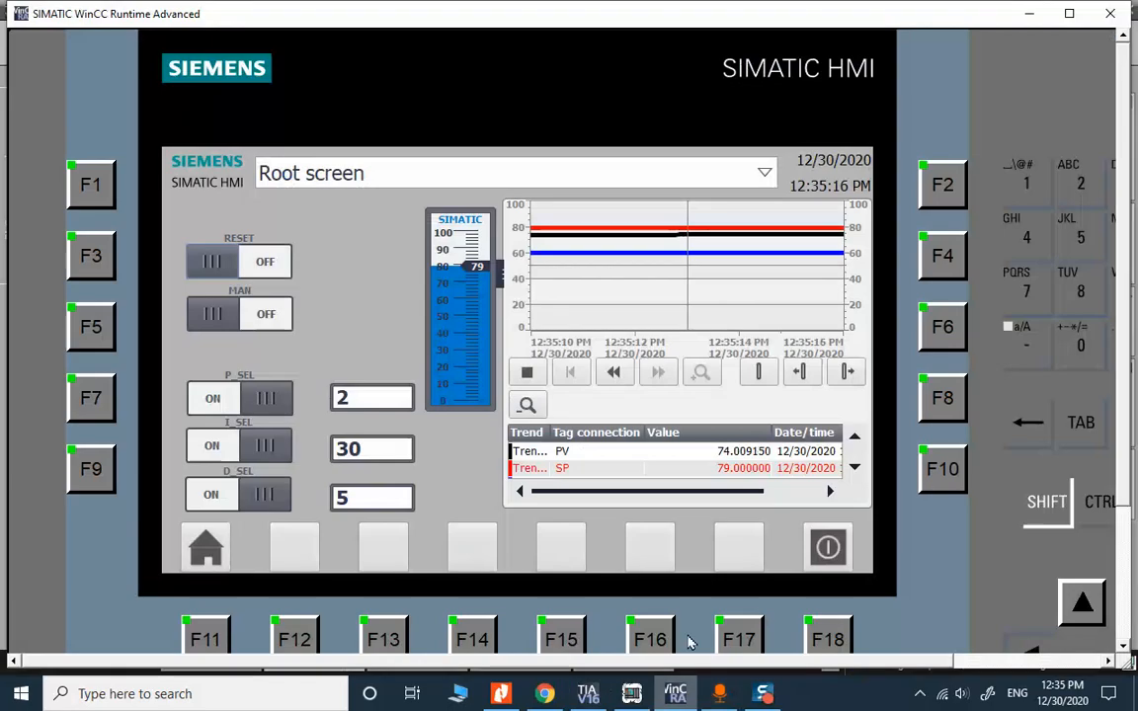
pyautogui.click(719, 694)
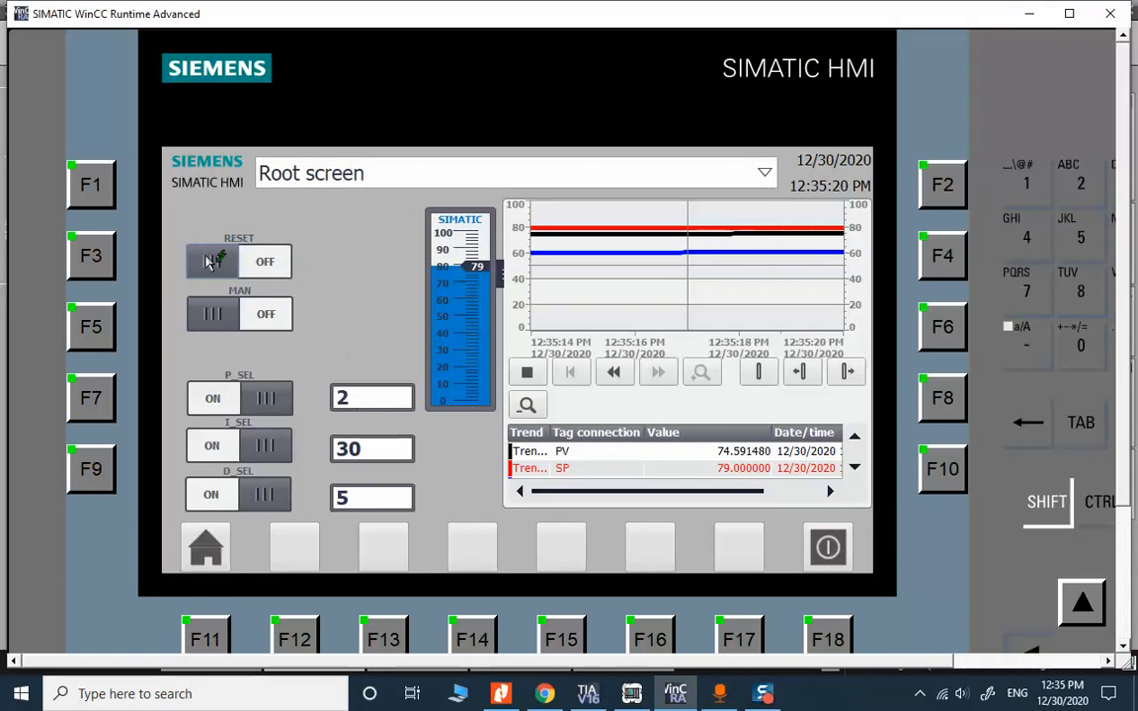
pyautogui.click(211, 261)
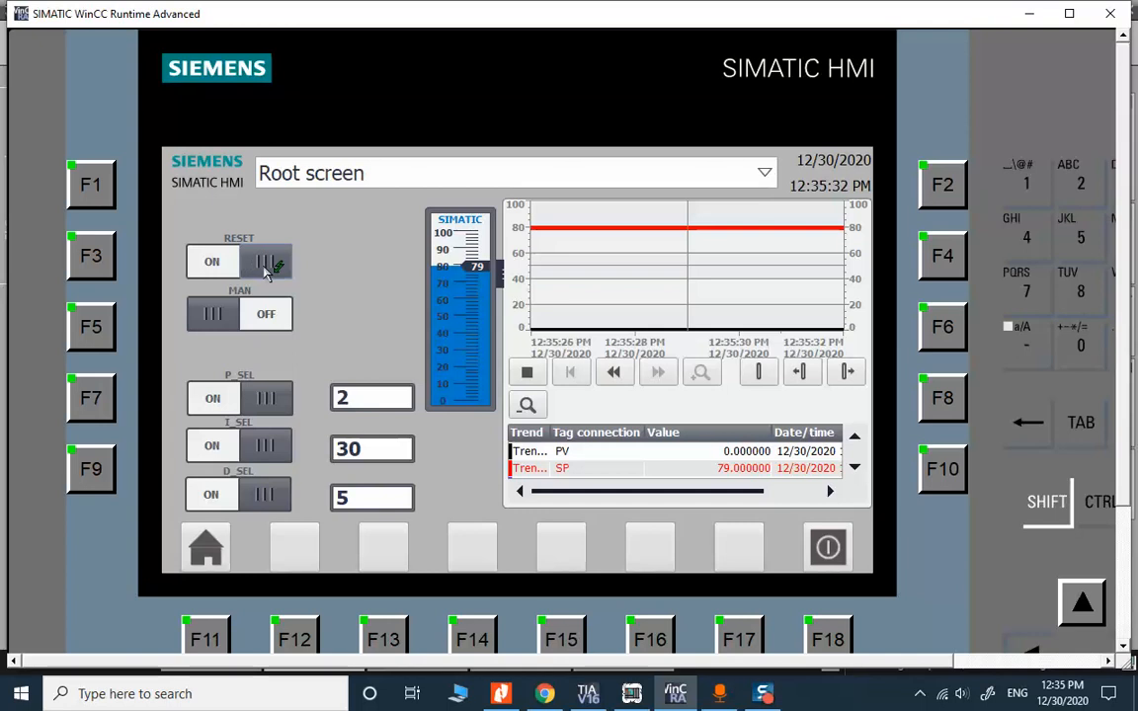
# Switch the controller RESET back off, leaving the setpoint at 0
pyautogui.click(265, 261)
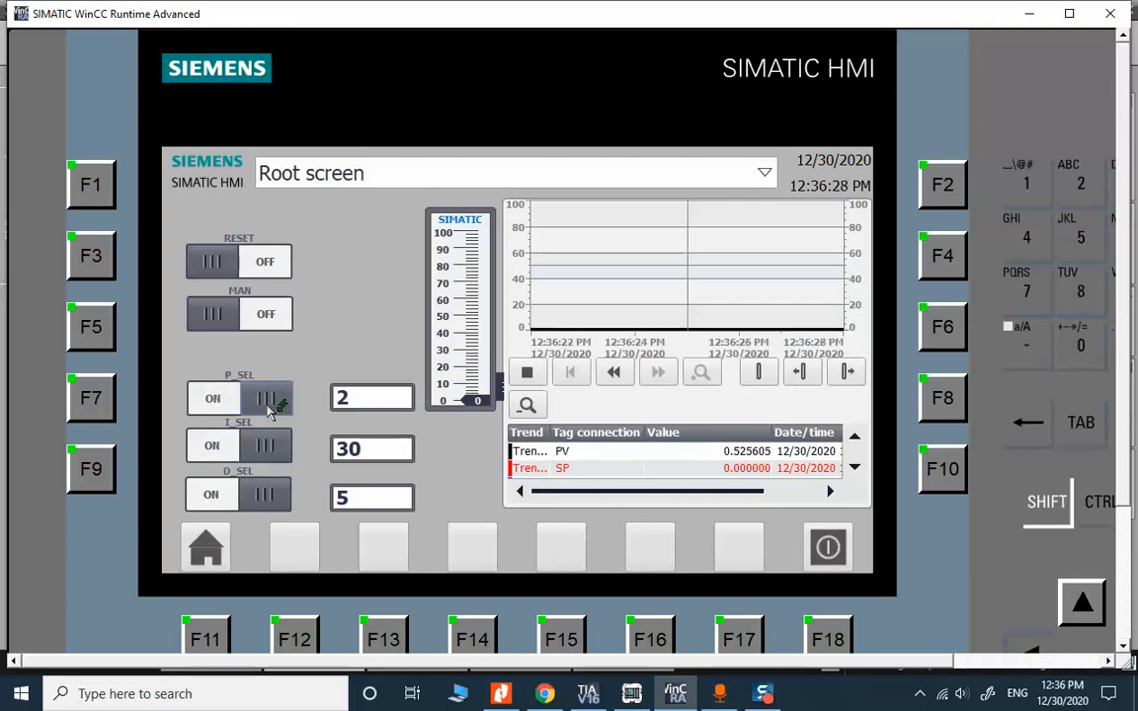
# Switch MAN on so the PID controller runs in manual mode
pyautogui.click(237, 397)
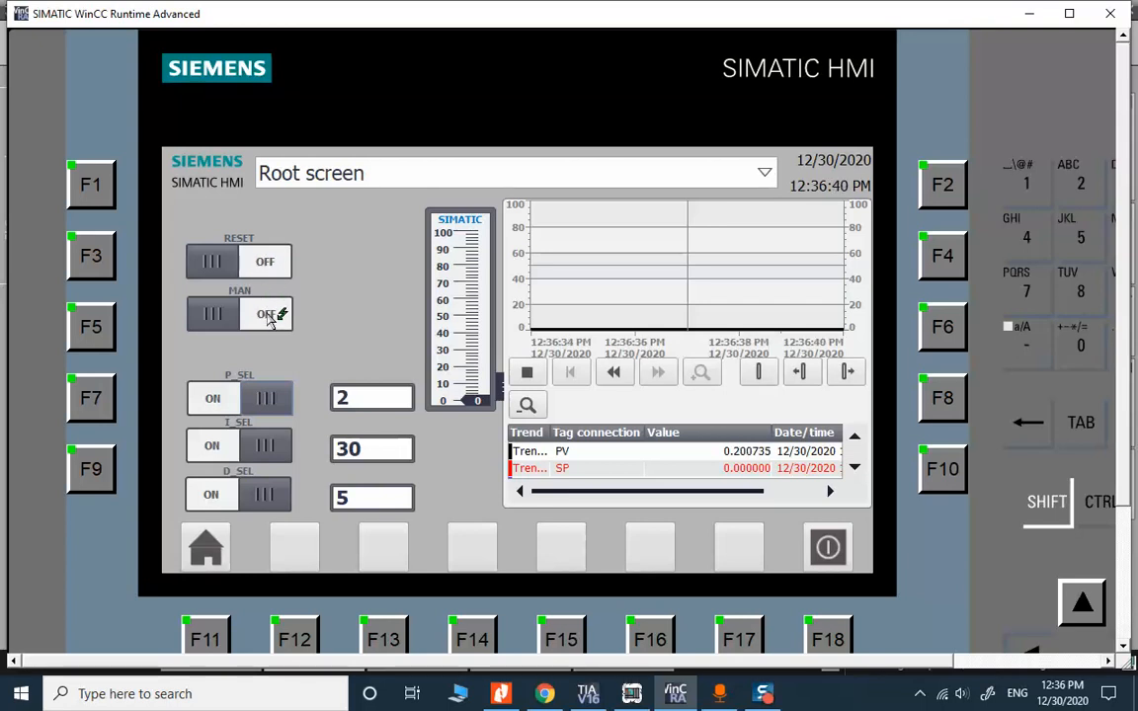
pyautogui.click(265, 314)
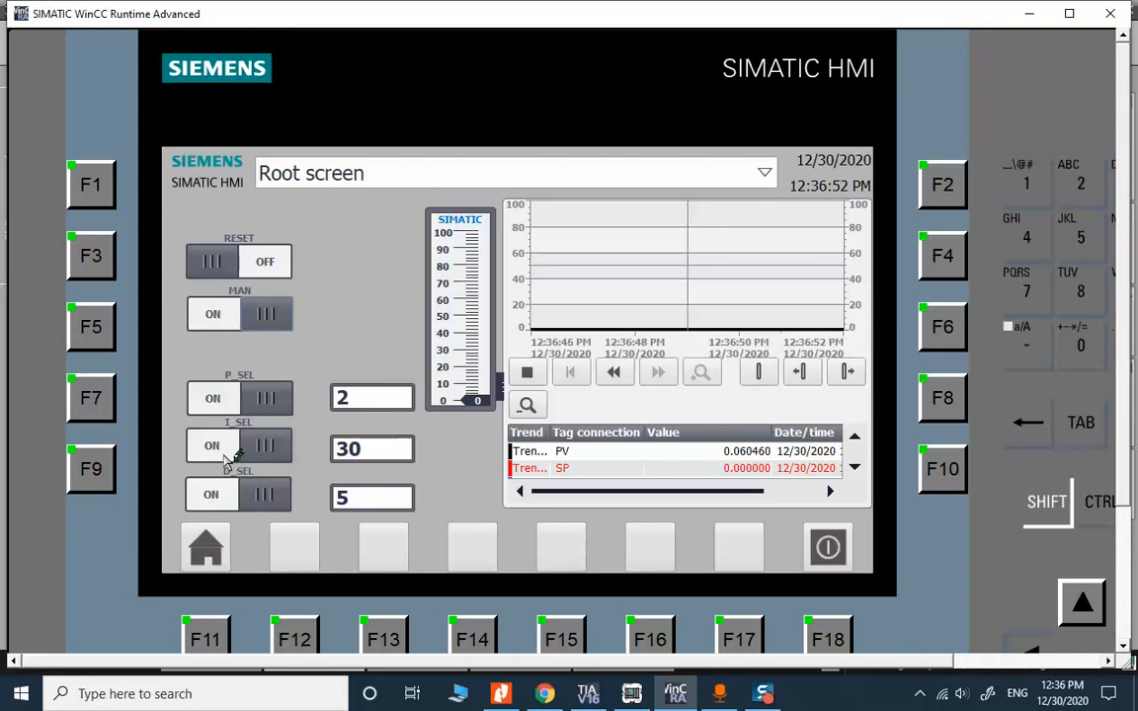
pyautogui.click(237, 447)
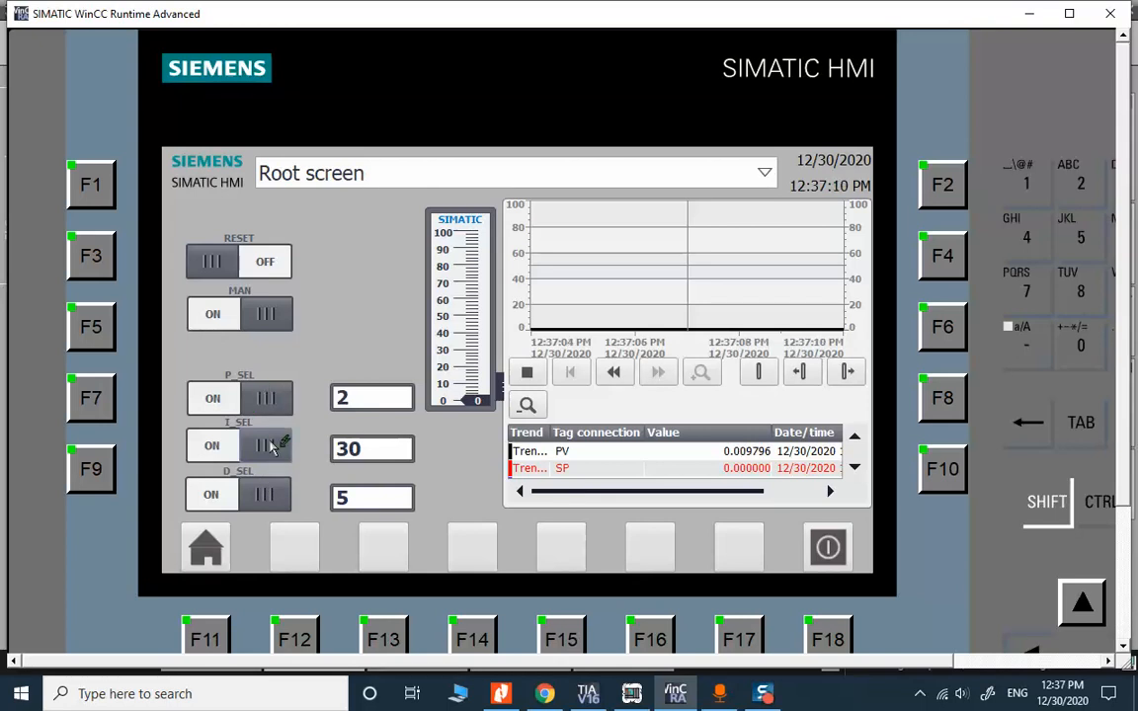
pyautogui.click(264, 494)
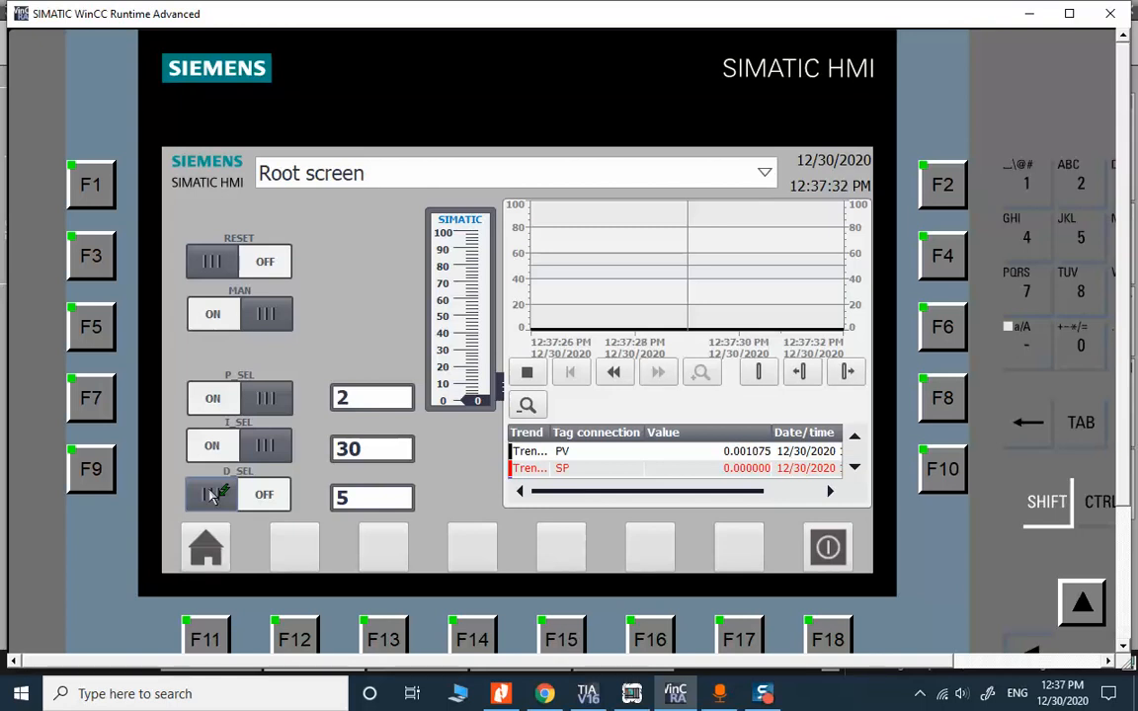
pyautogui.click(211, 494)
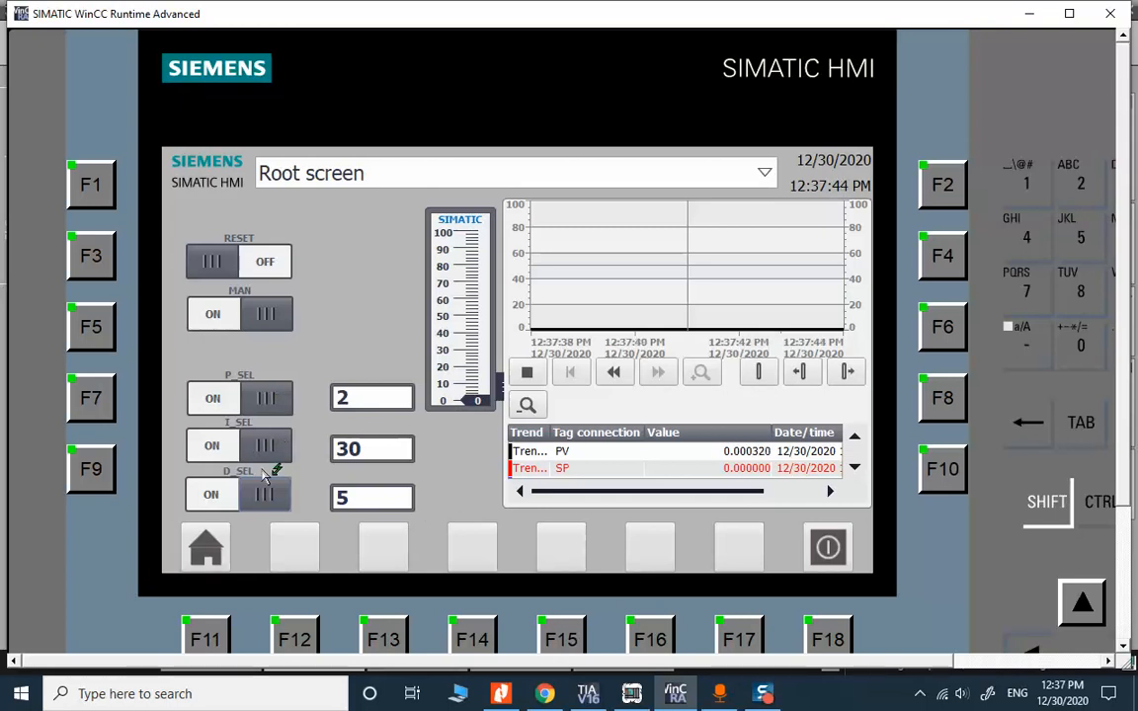
pyautogui.click(239, 494)
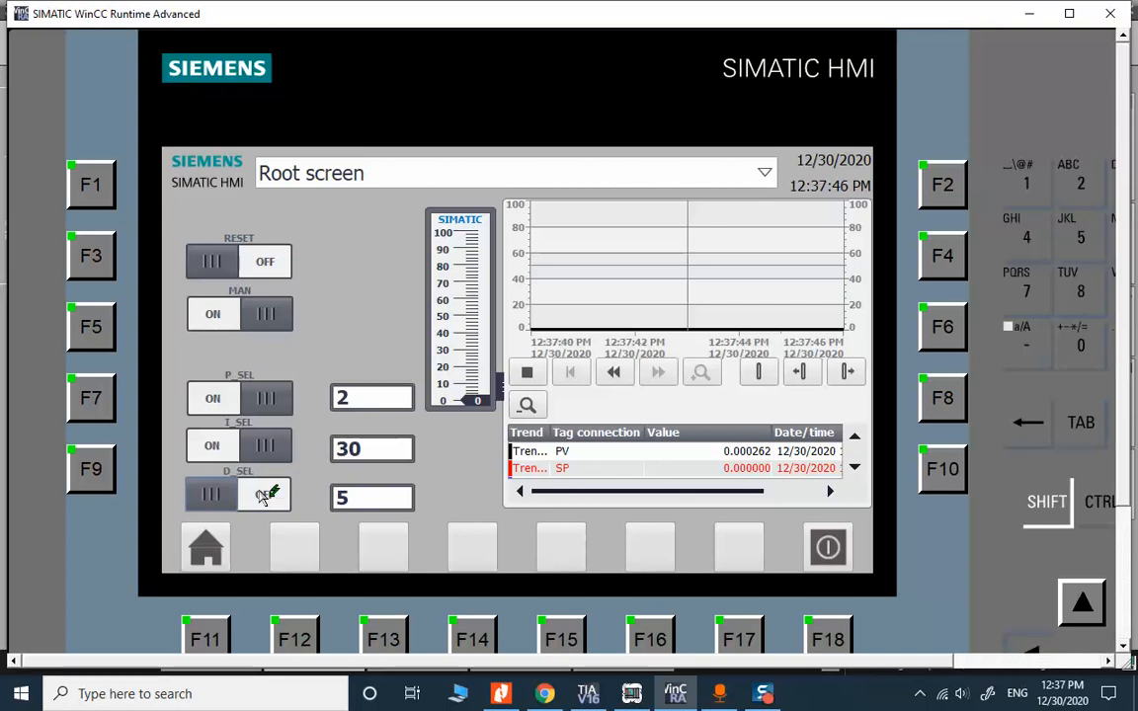
pyautogui.click(264, 493)
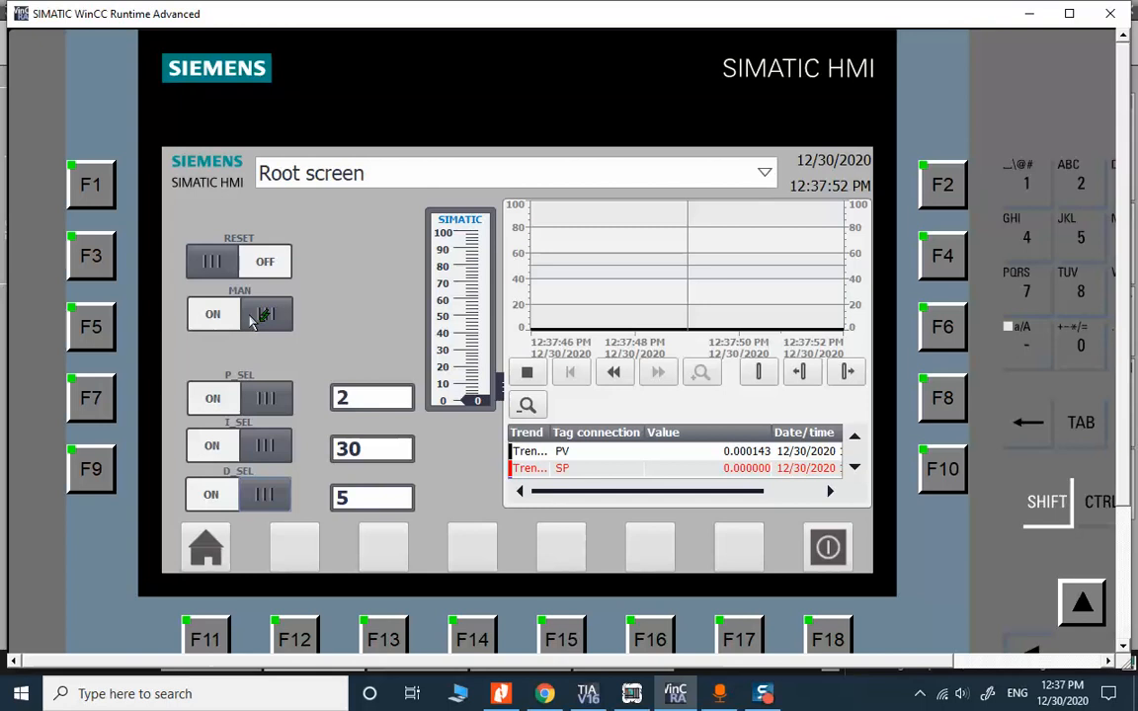
pyautogui.click(265, 314)
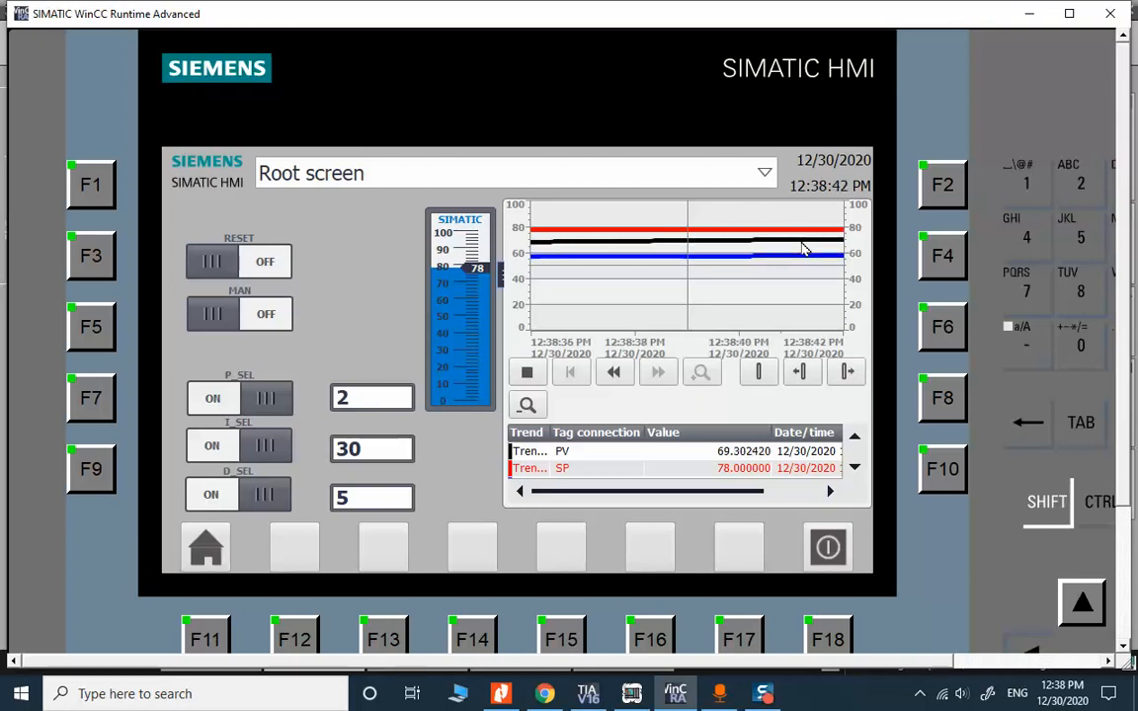
pyautogui.moveTo(650, 127)
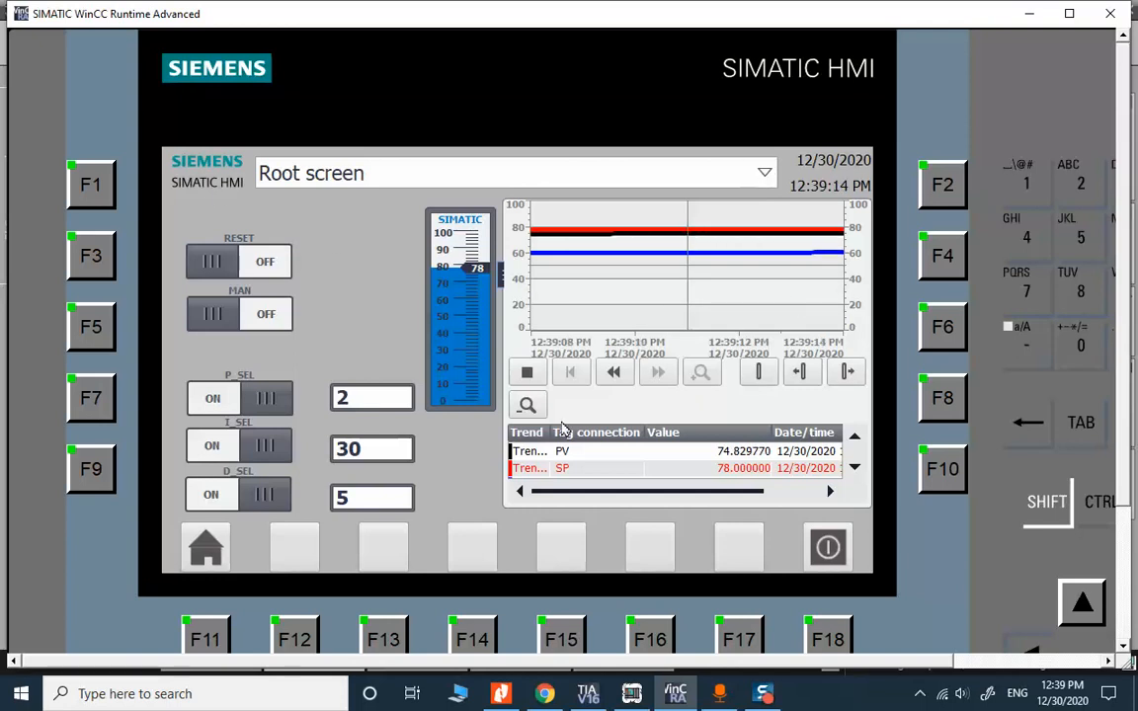
pyautogui.moveTo(318, 454)
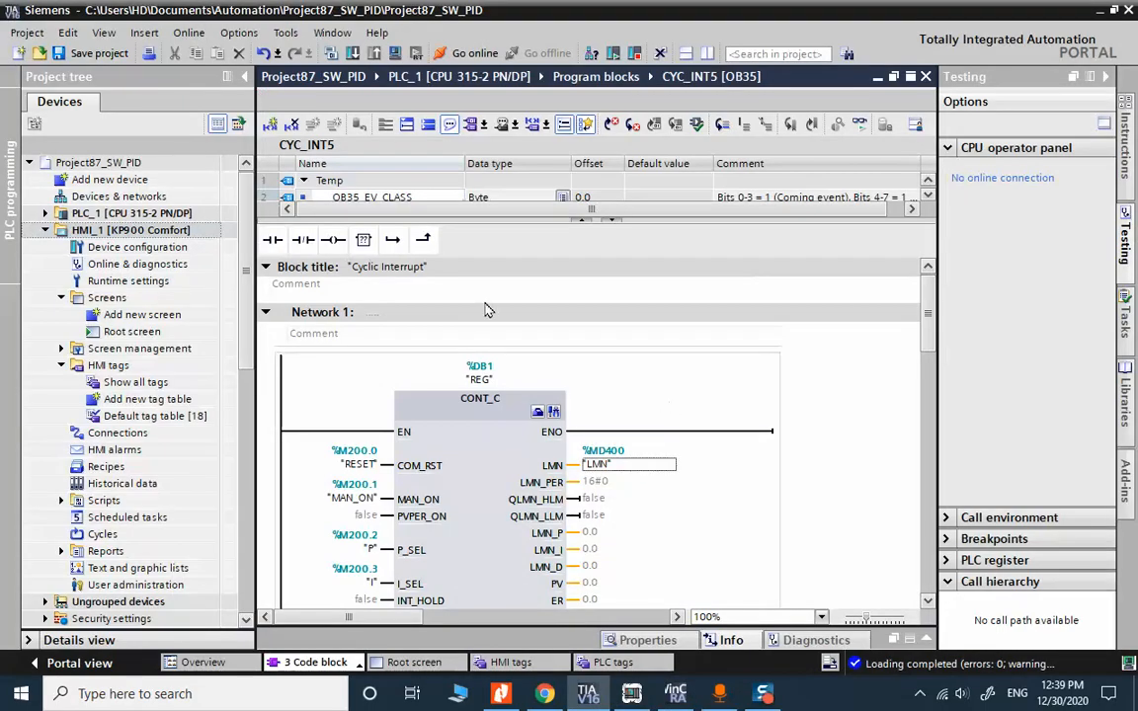
# Inspect the CONT_C block's COM_RST, MAN_ON and SEL inputs, then return to the HMI screen
pyautogui.click(467, 419)
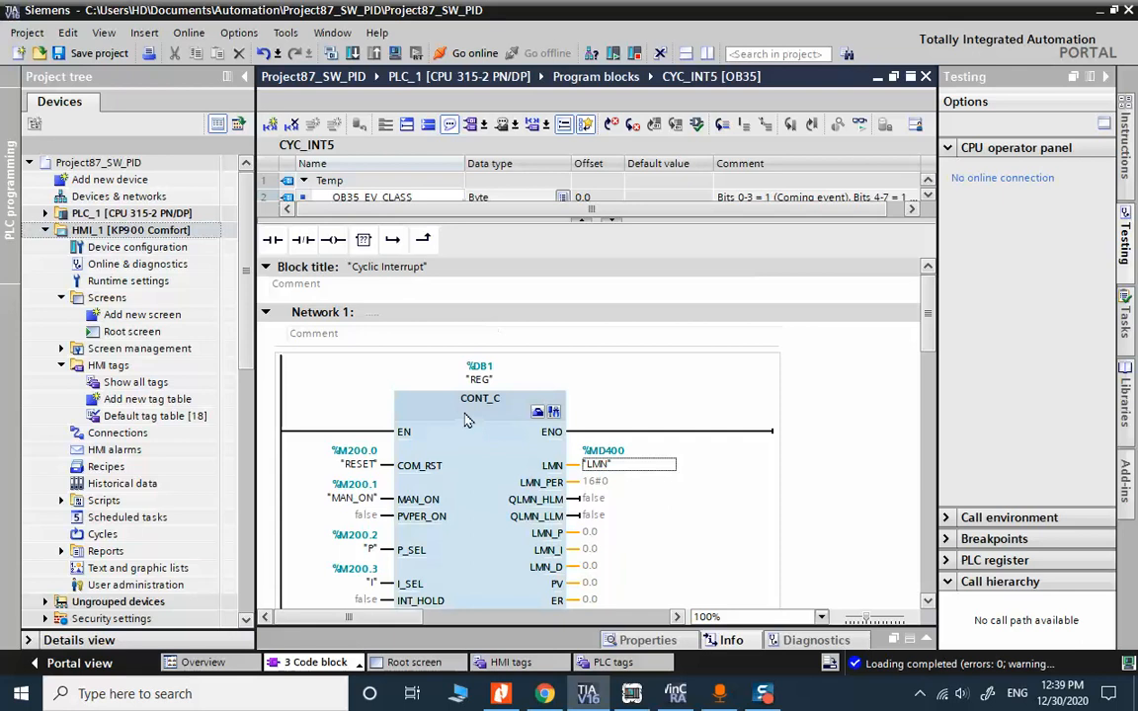
pyautogui.moveTo(474, 412)
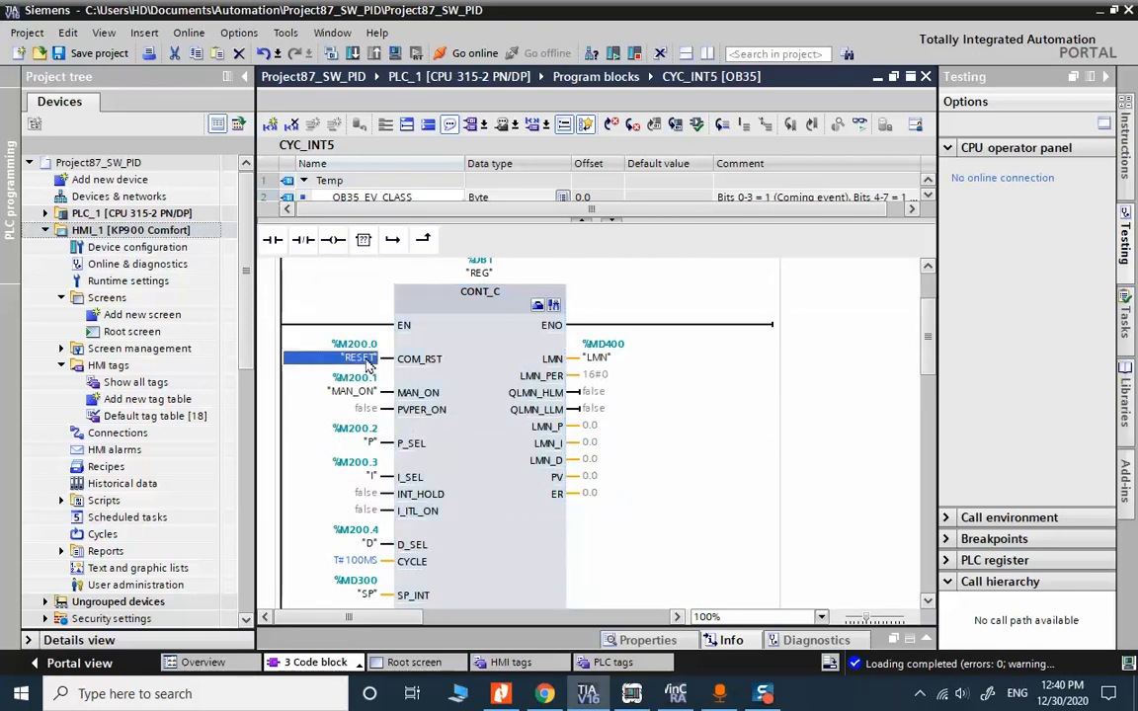
pyautogui.moveTo(419, 371)
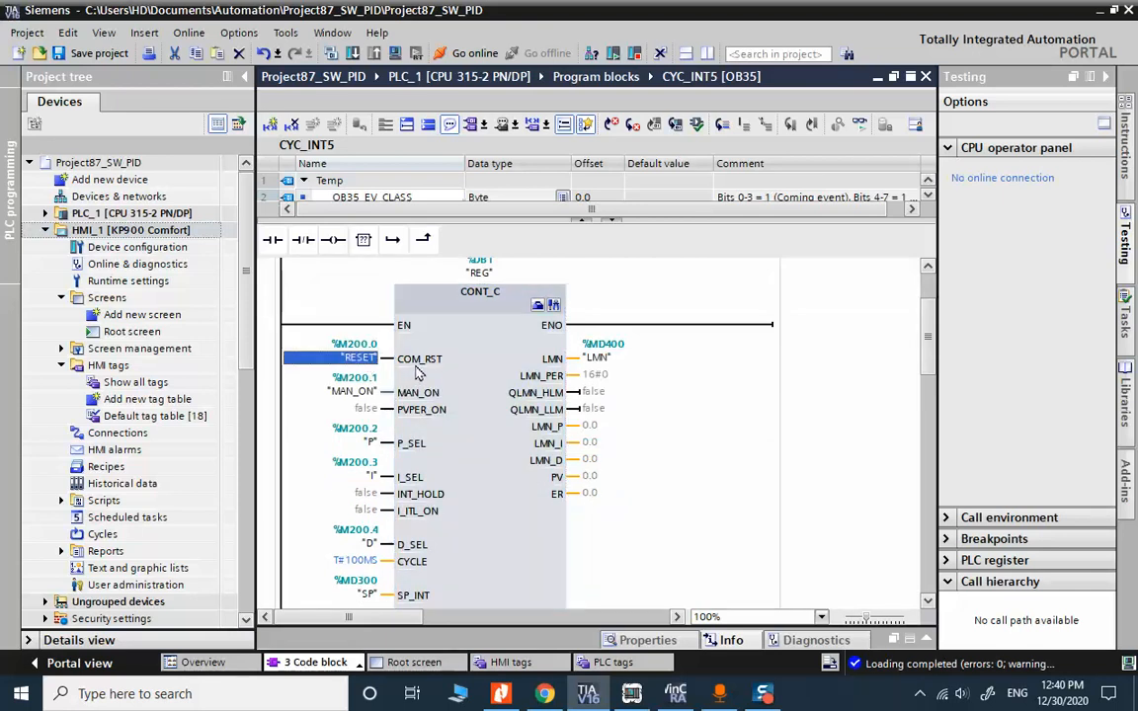
pyautogui.moveTo(360, 375)
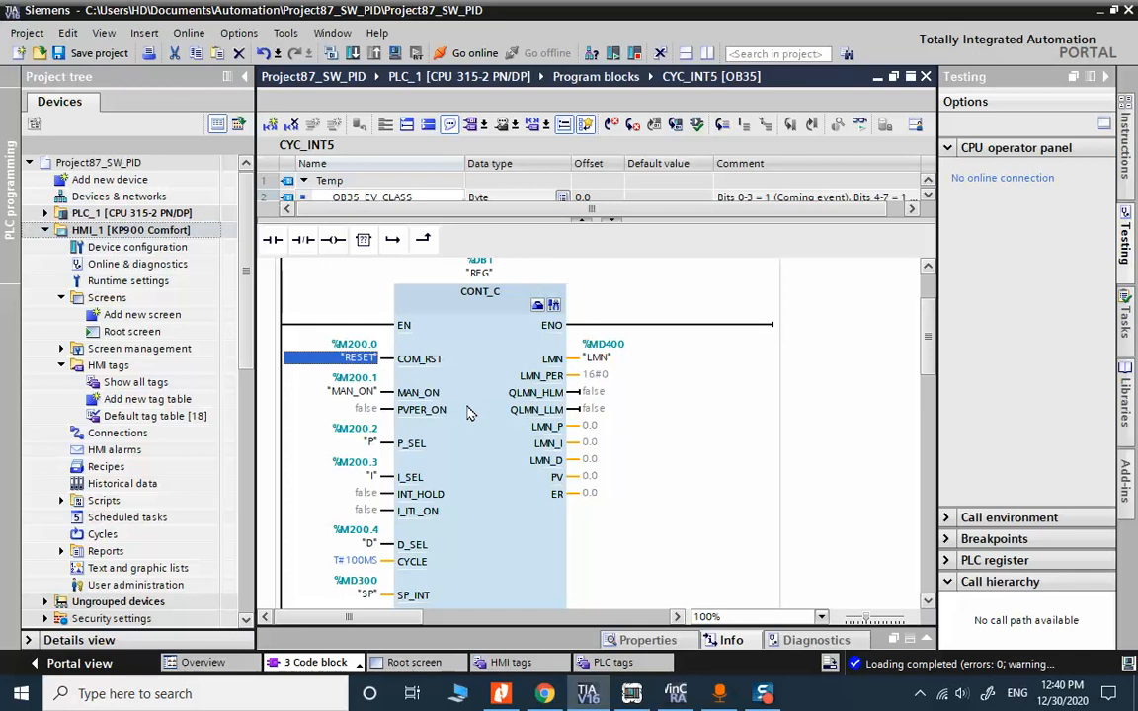
pyautogui.moveTo(480, 409)
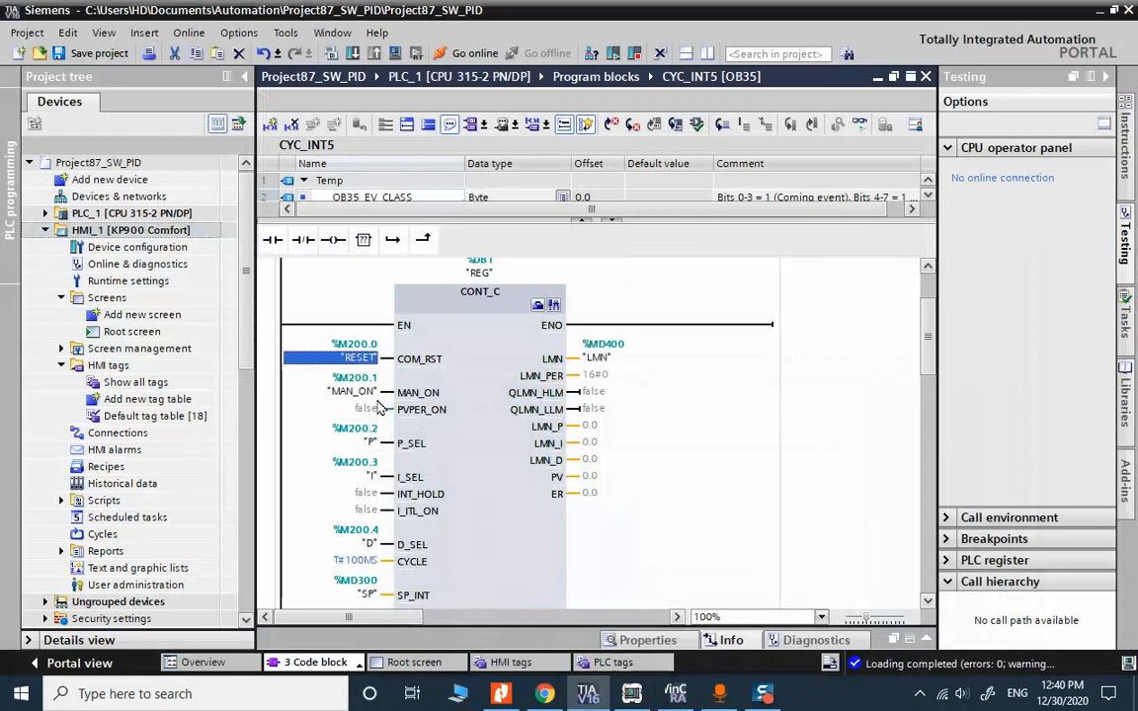
pyautogui.click(352, 391)
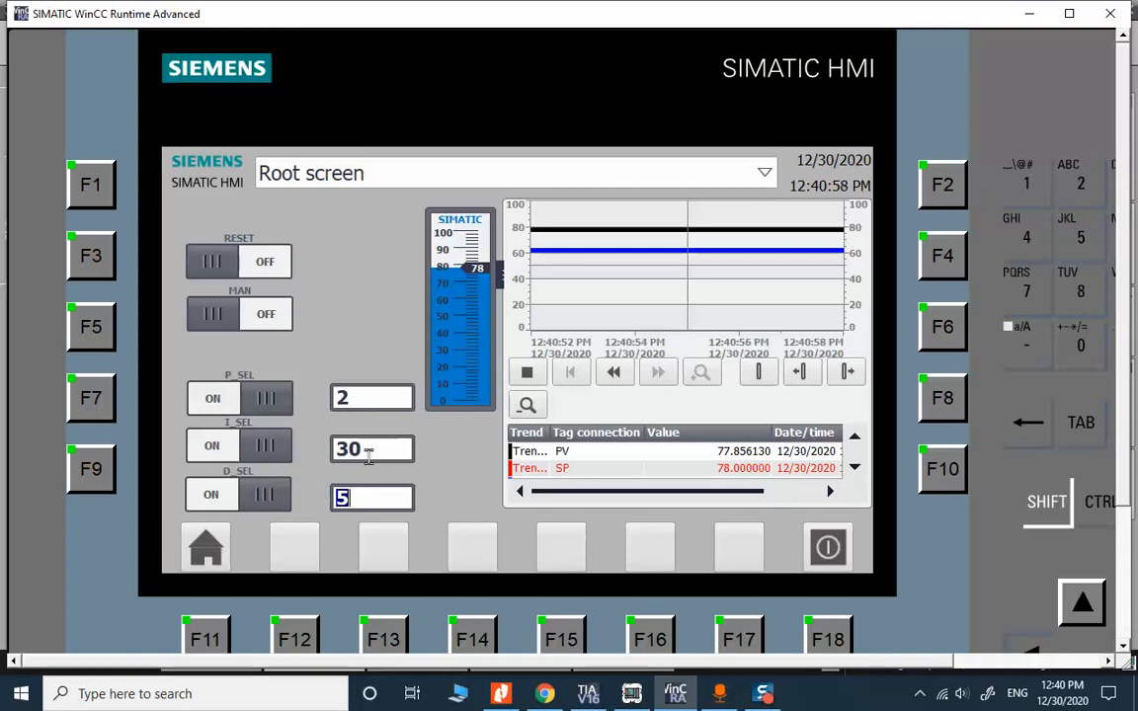
pyautogui.click(371, 397)
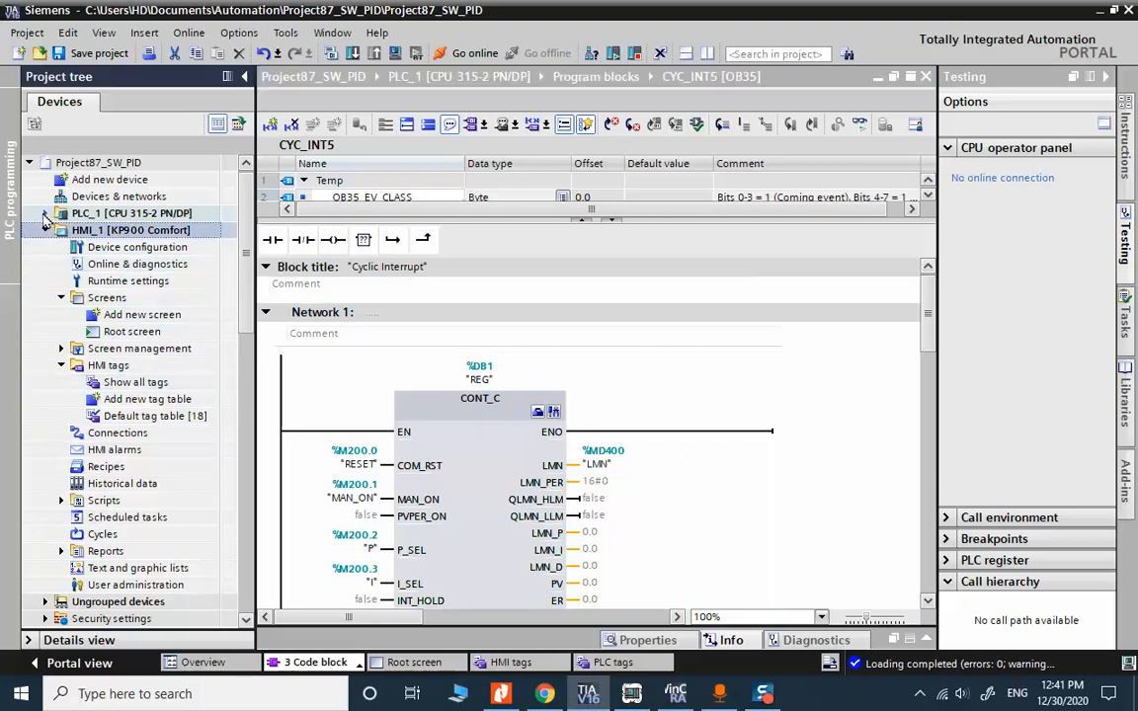
# Expand PLC_1's program blocks and show the Main [OB1] code in the editor
pyautogui.click(46, 213)
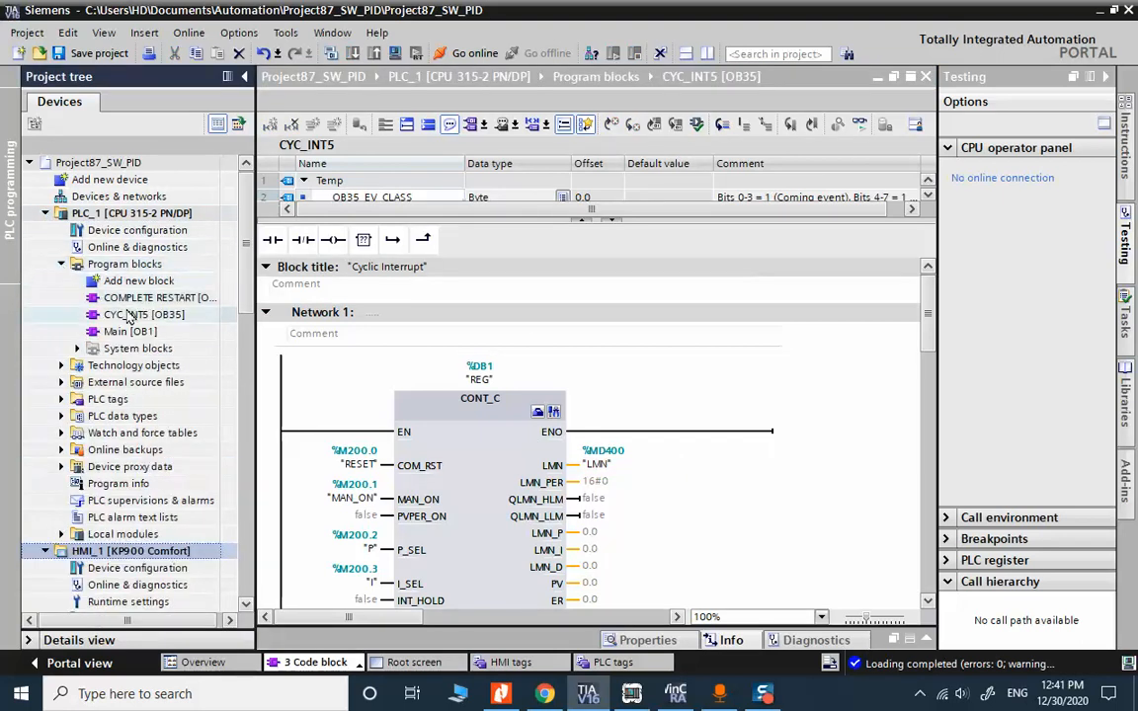
pyautogui.doubleClick(130, 332)
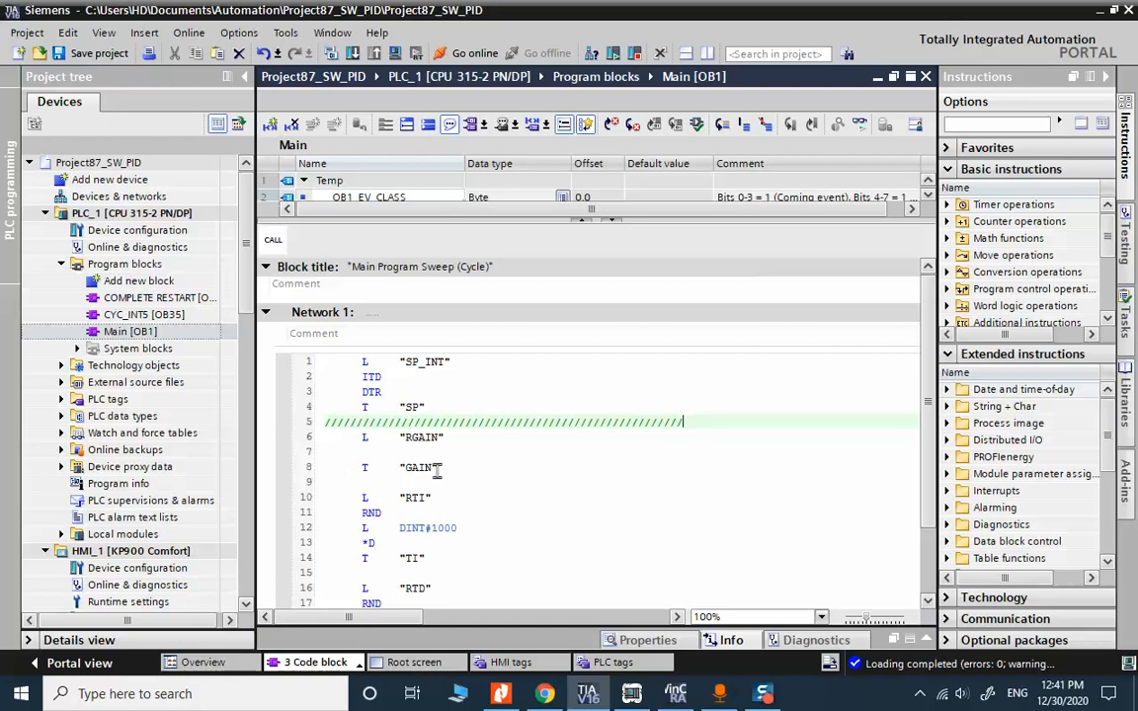
pyautogui.moveTo(434, 423); pyautogui.dragTo(443, 470)
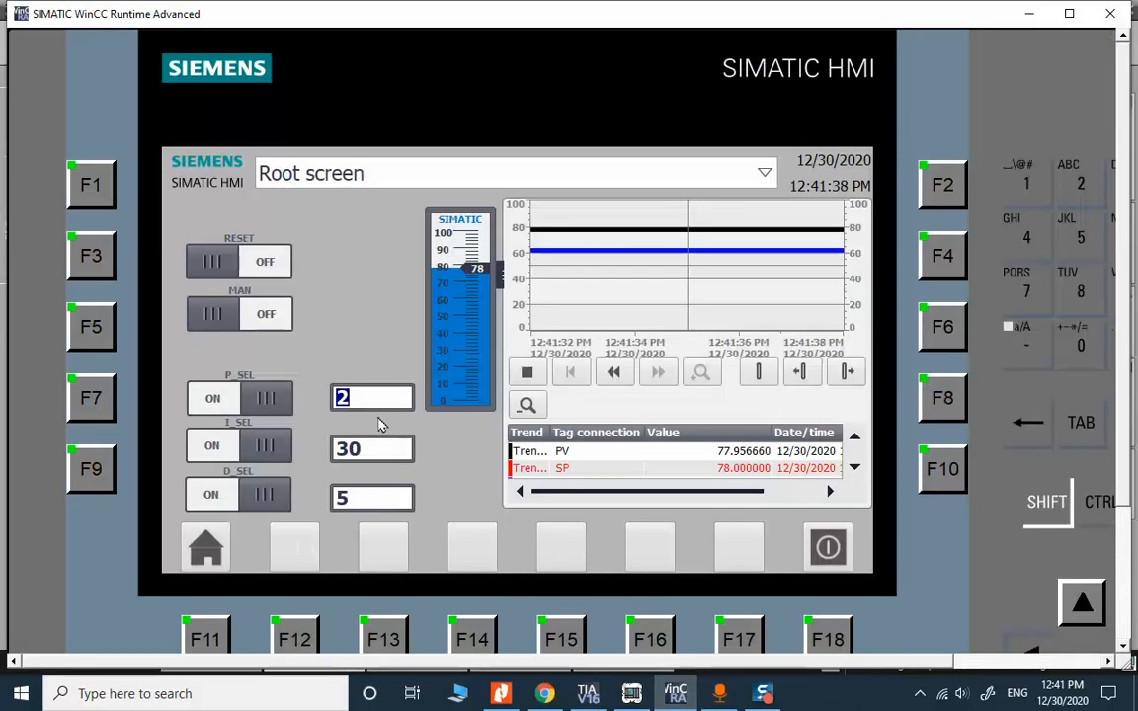
# Select the D and I gain fields (5 and 30) on the running PID screen and watch the trend
pyautogui.click(372, 449)
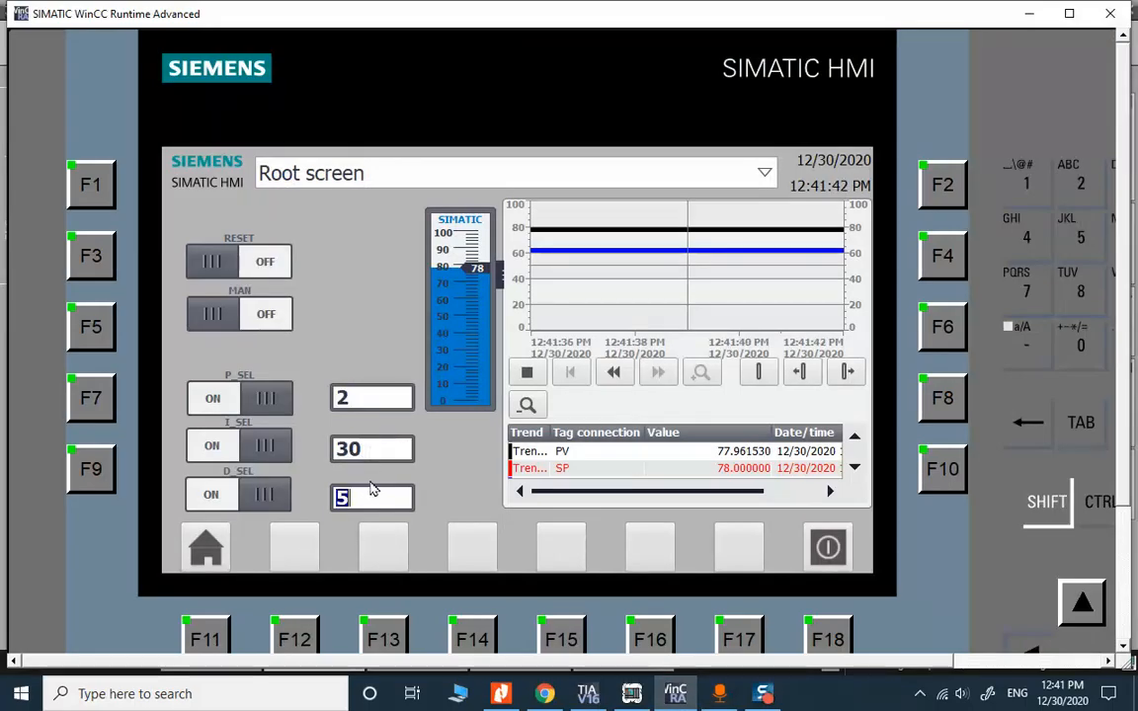
pyautogui.click(371, 448)
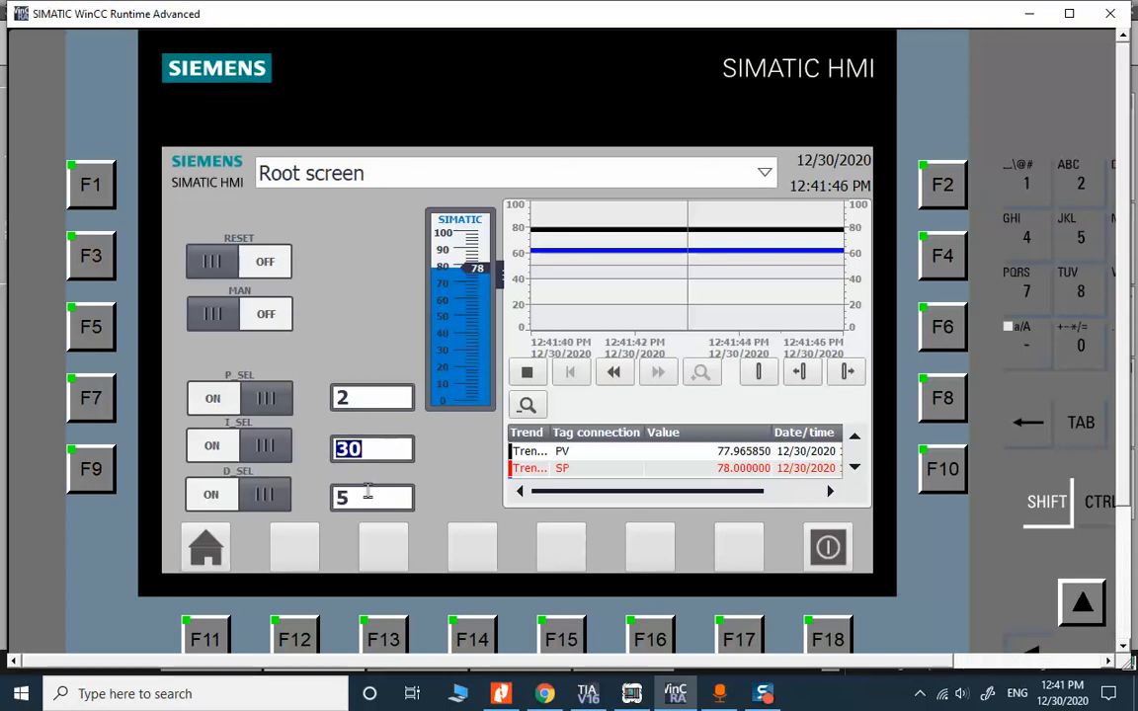
pyautogui.click(371, 498)
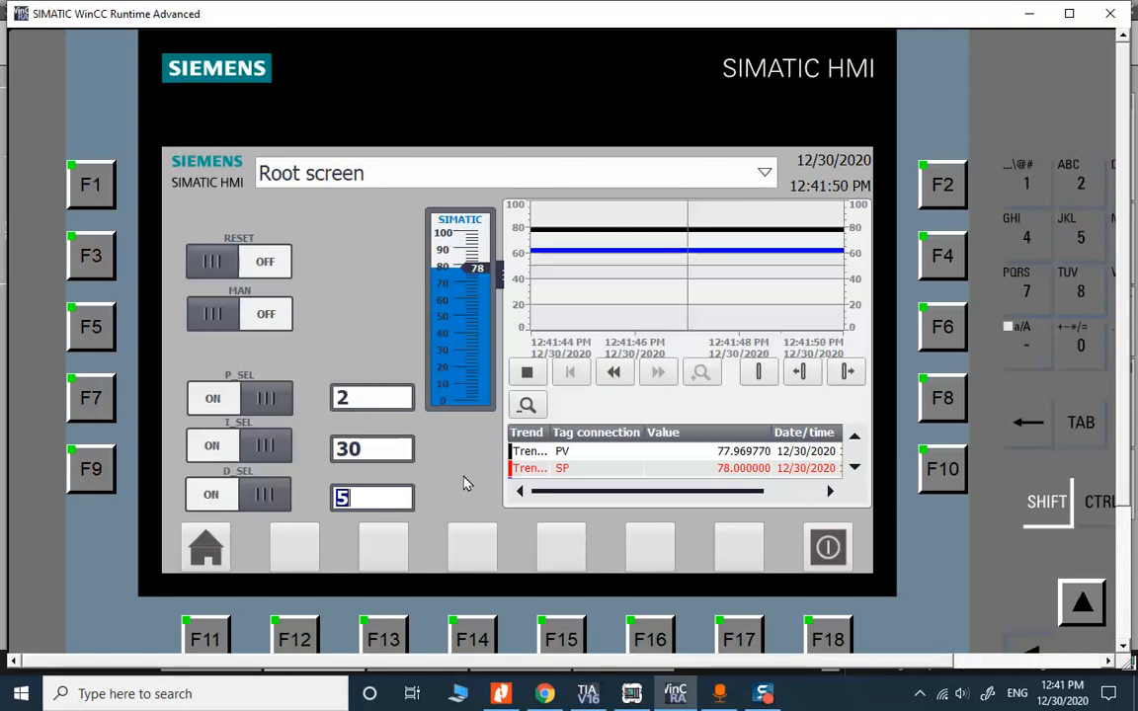
pyautogui.click(371, 448)
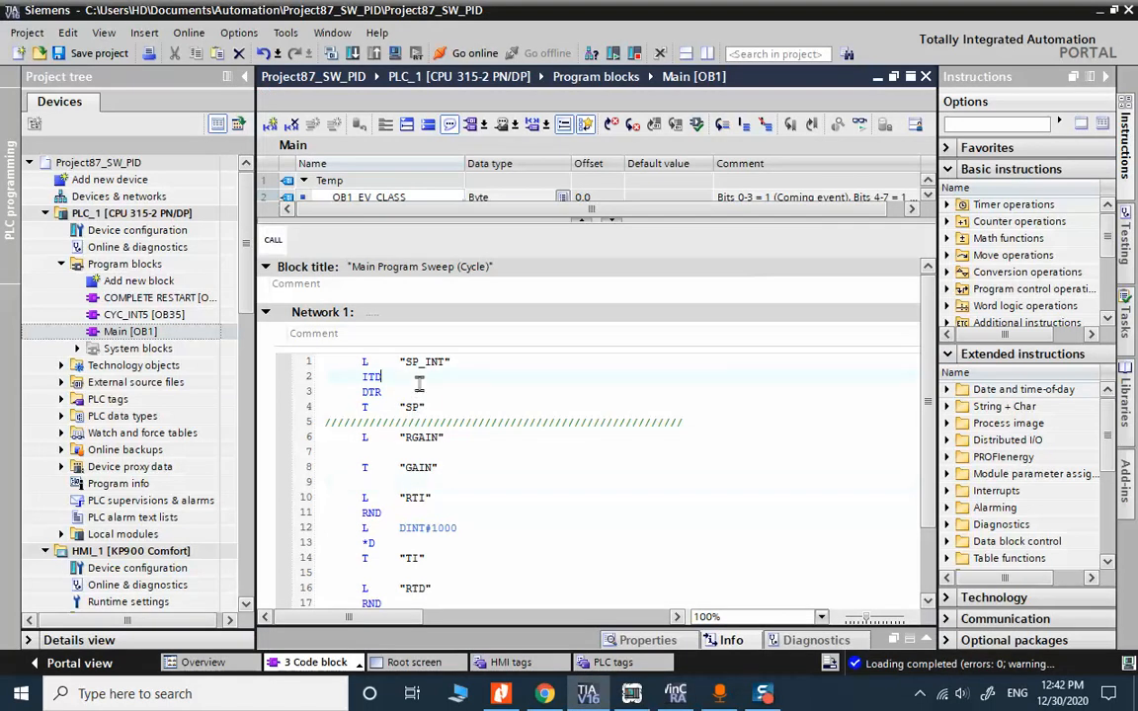
# Highlight the SP_INT lines in OB1, check the runtime, then show the HMI Root screen design
pyautogui.click(425, 361)
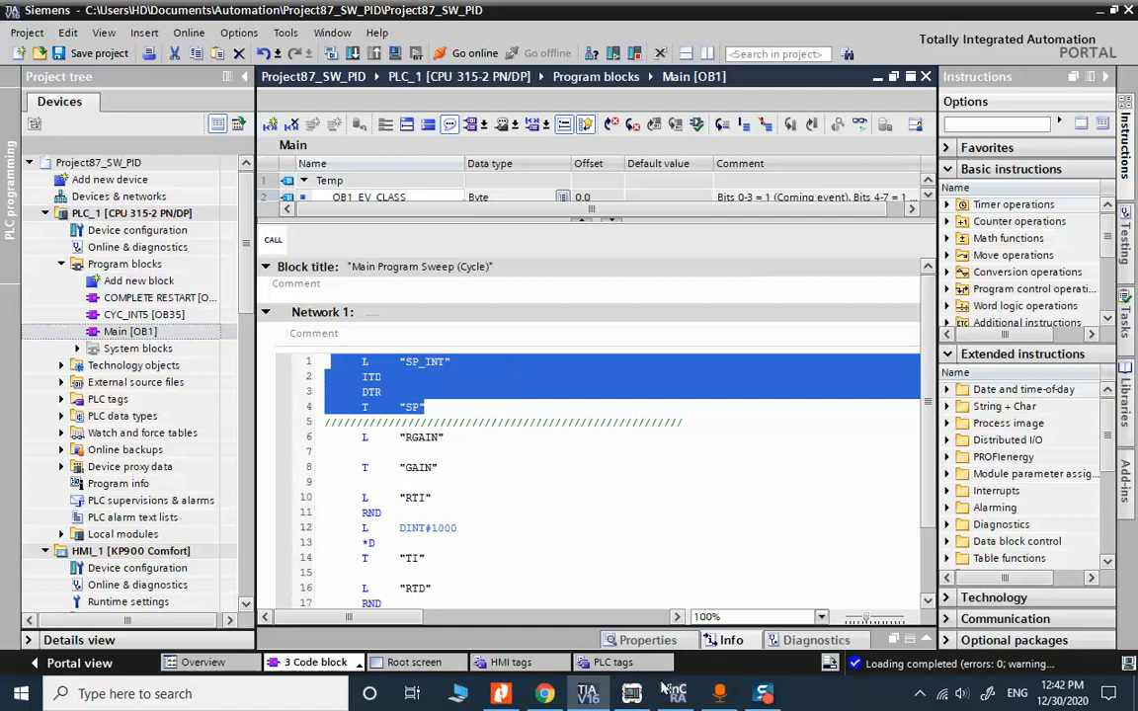
pyautogui.click(675, 693)
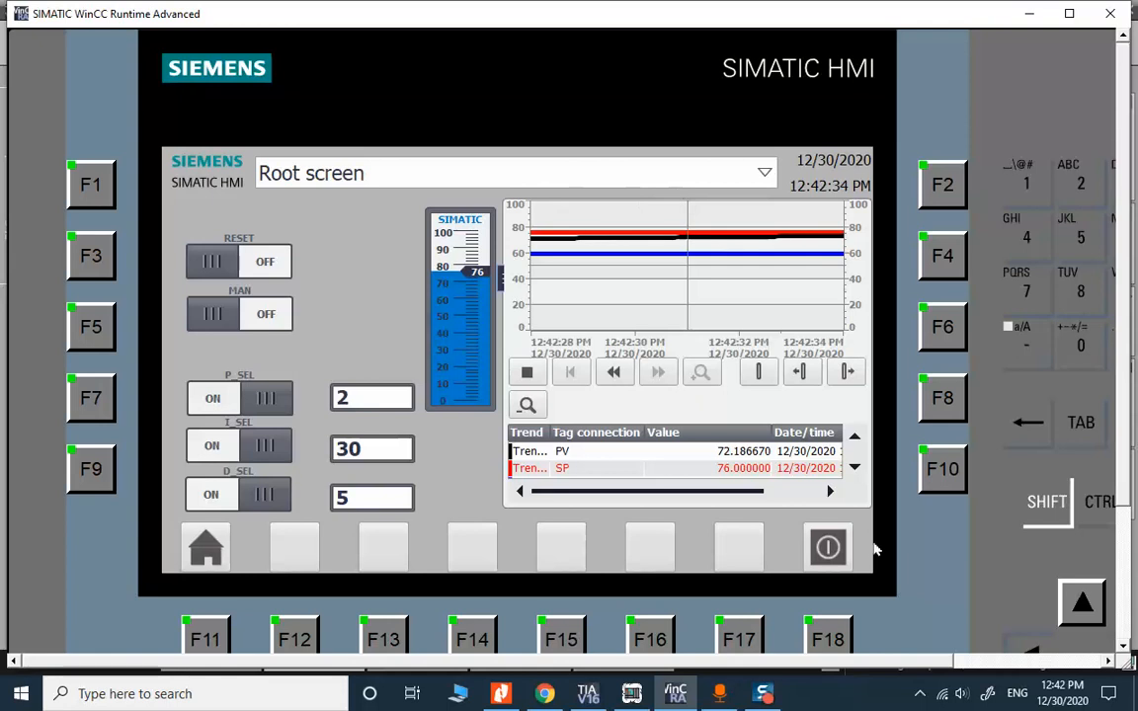
pyautogui.moveTo(561, 458)
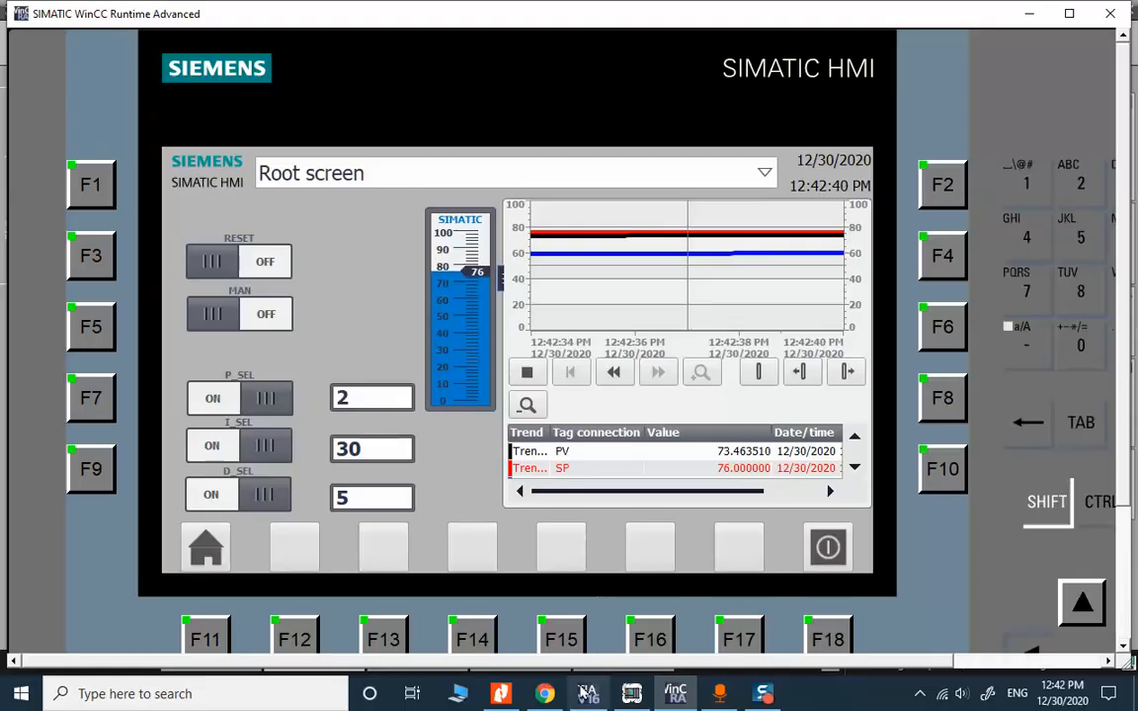
pyautogui.click(589, 691)
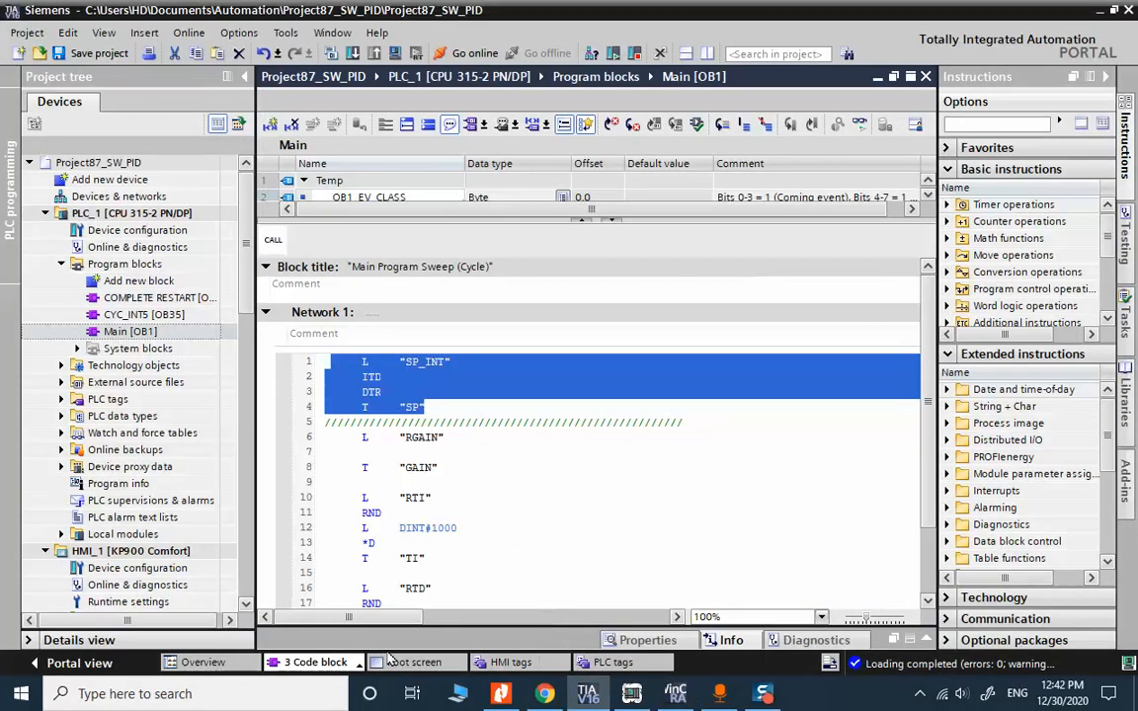
pyautogui.click(415, 662)
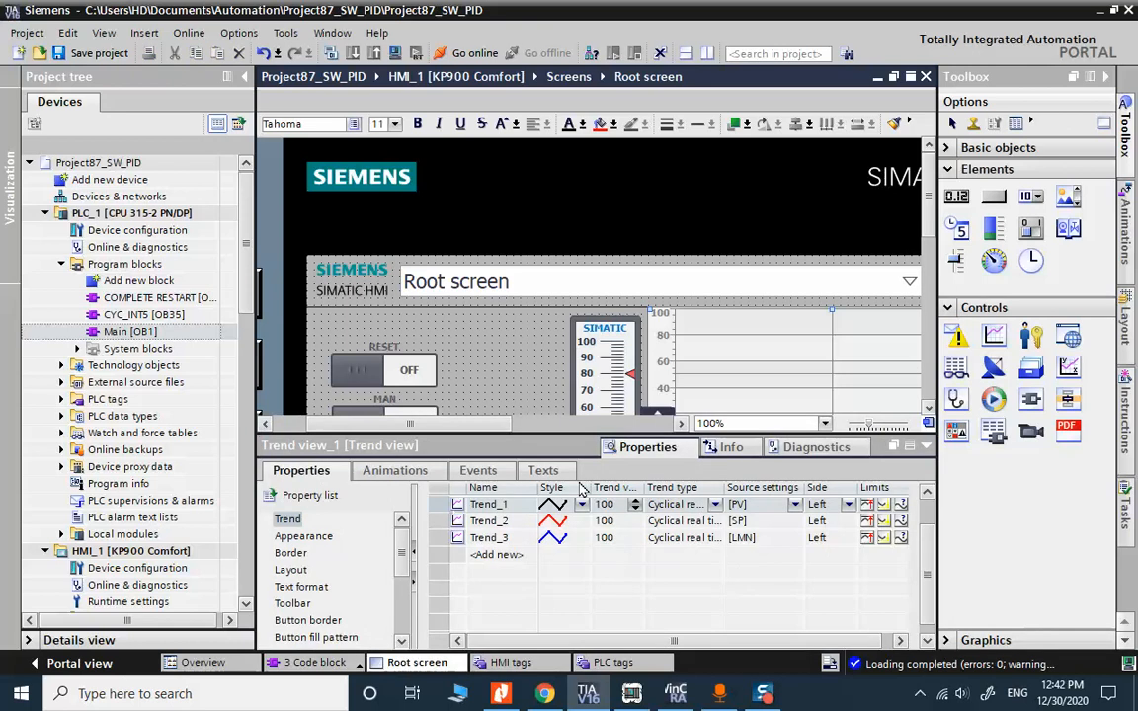
pyautogui.moveTo(826, 476)
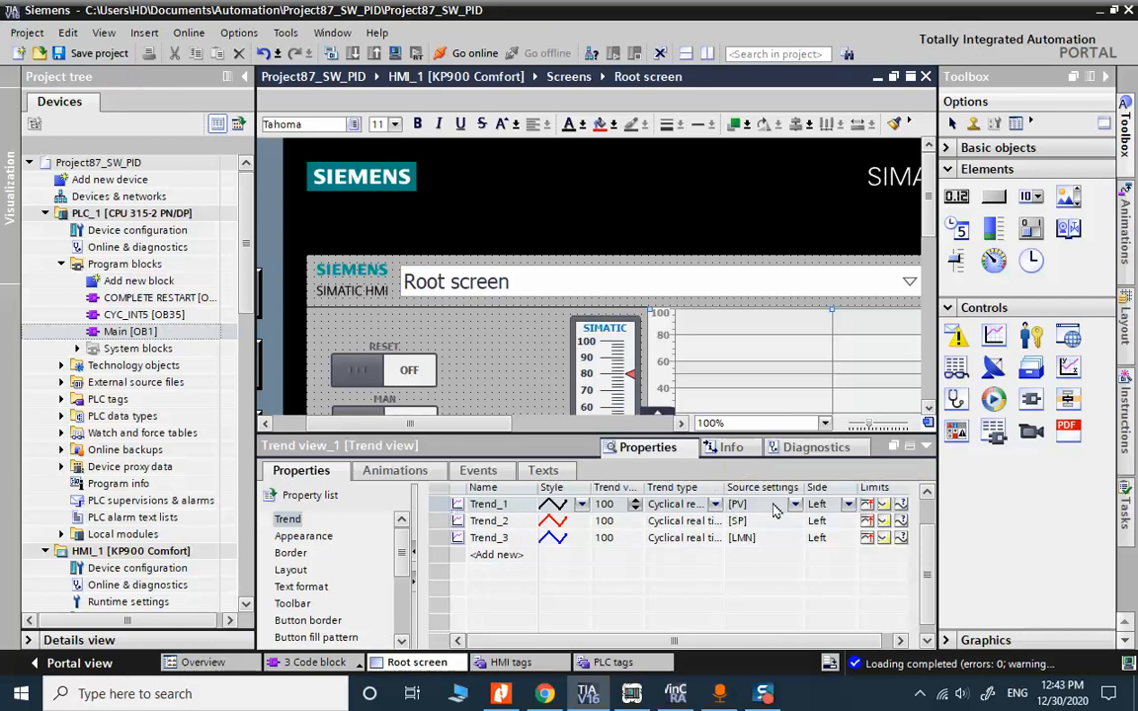
# Collapse the Properties inspector so the Root screen editor fills more space
pyautogui.click(795, 504)
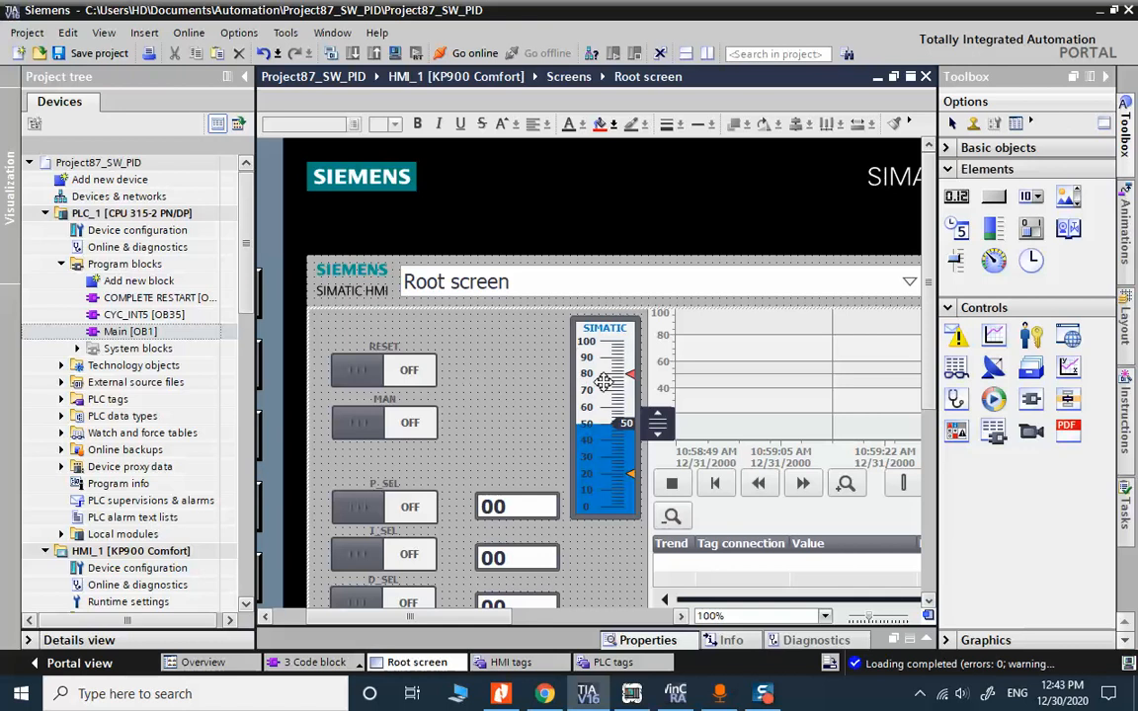
pyautogui.moveTo(755, 397)
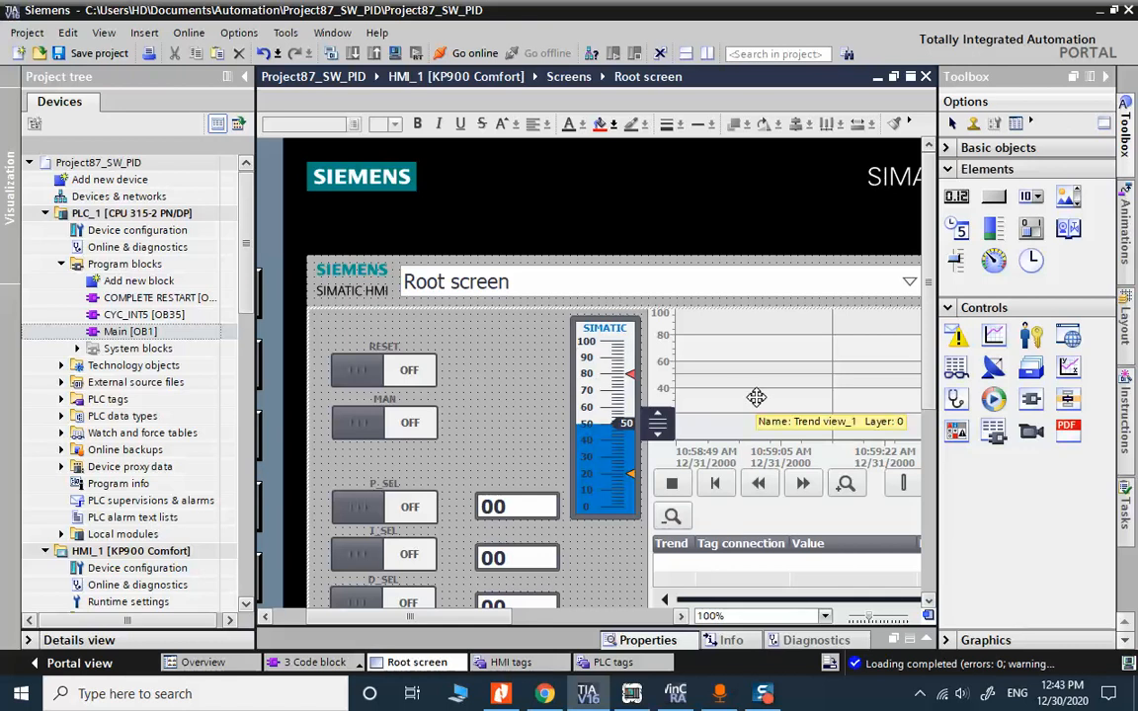
# Drop a new Switch beside RESET on the Root screen and expand the PLC tags folder
pyautogui.scroll(-3)
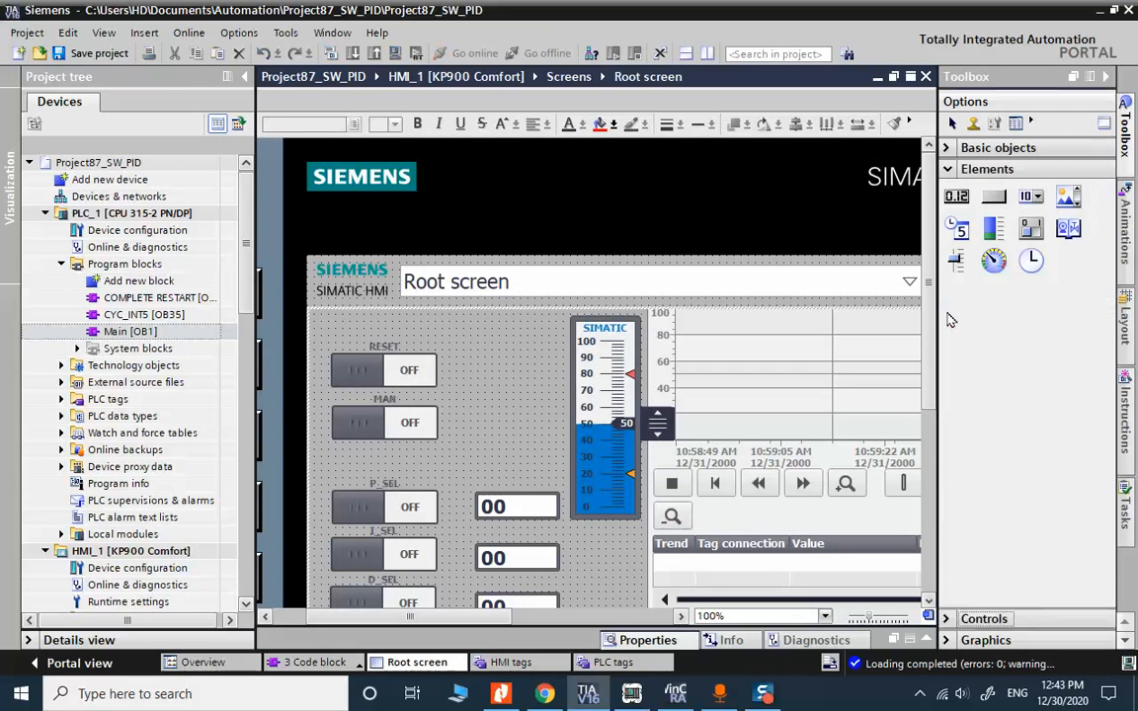
pyautogui.moveTo(1079, 298)
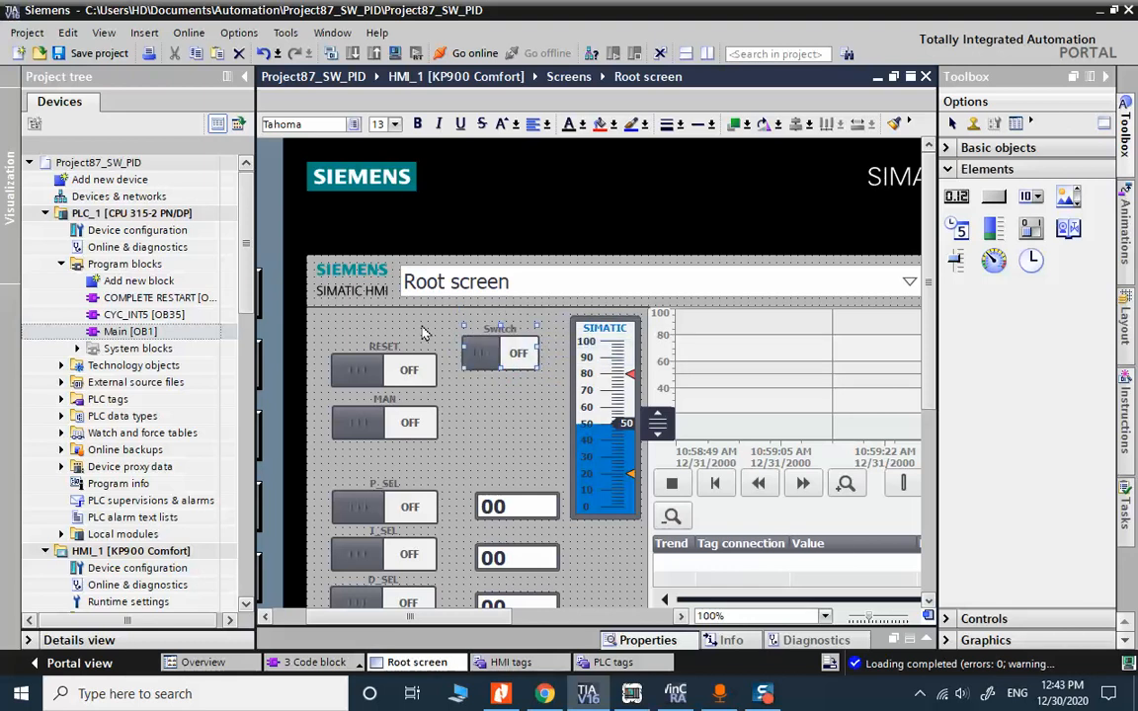
pyautogui.click(168, 296)
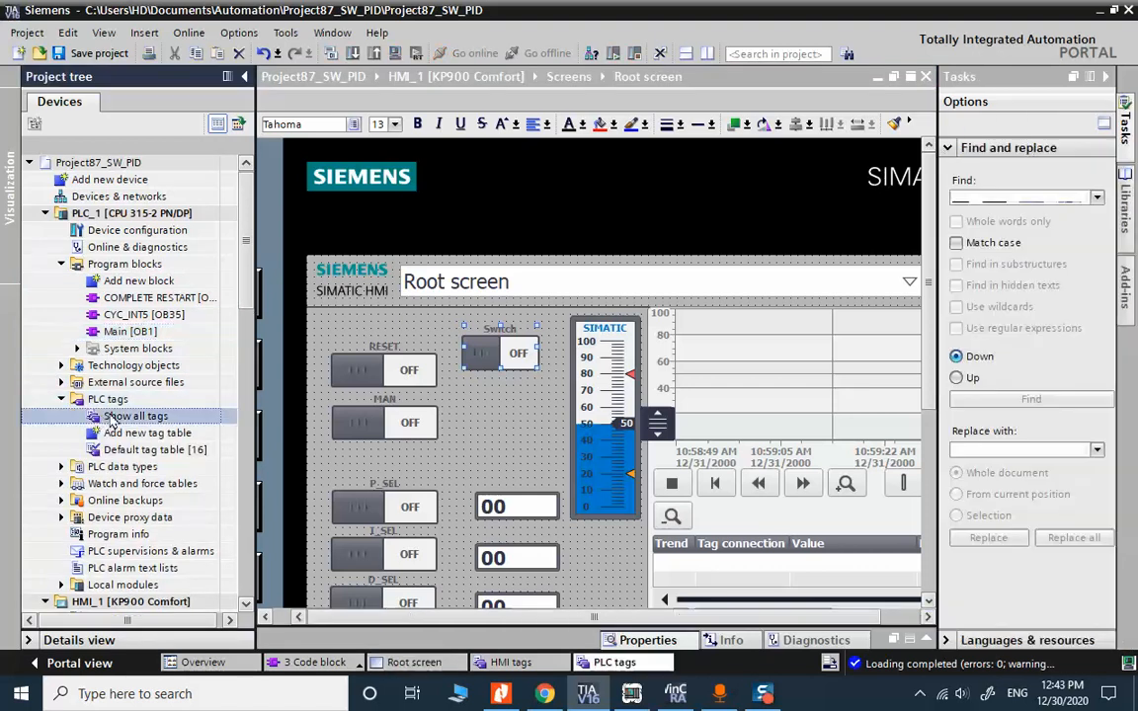
# Add a Bool PLC tag TEST at %M10.0 in the full tag table
pyautogui.click(134, 415)
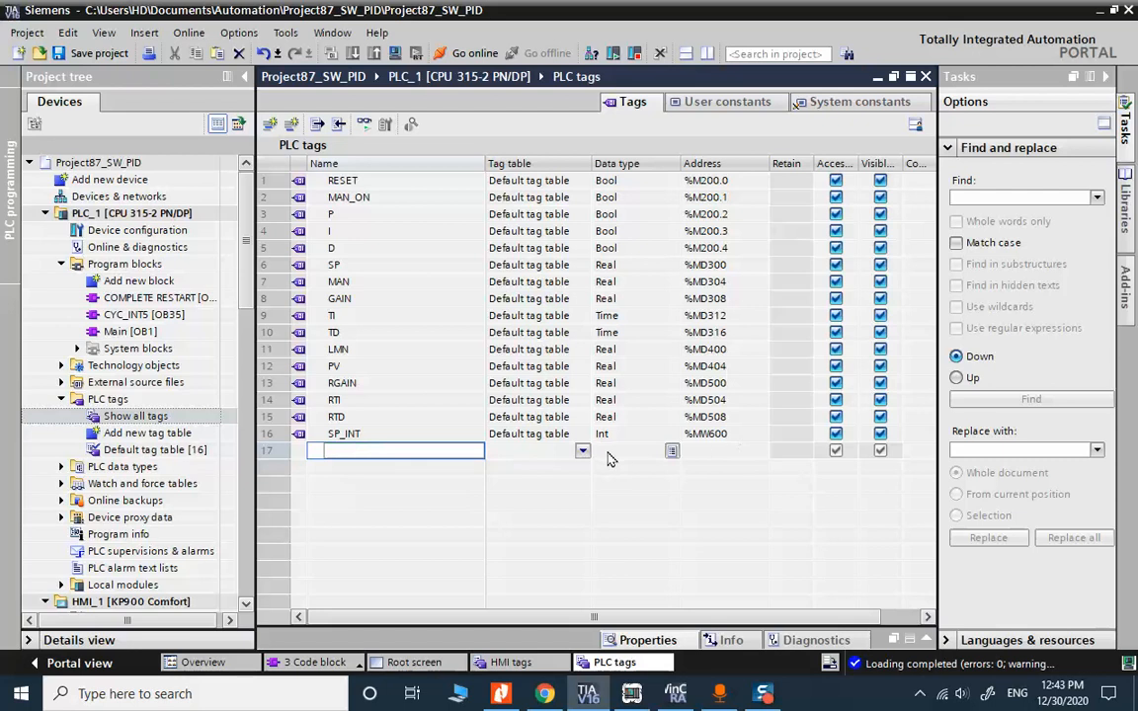
pyautogui.click(723, 450)
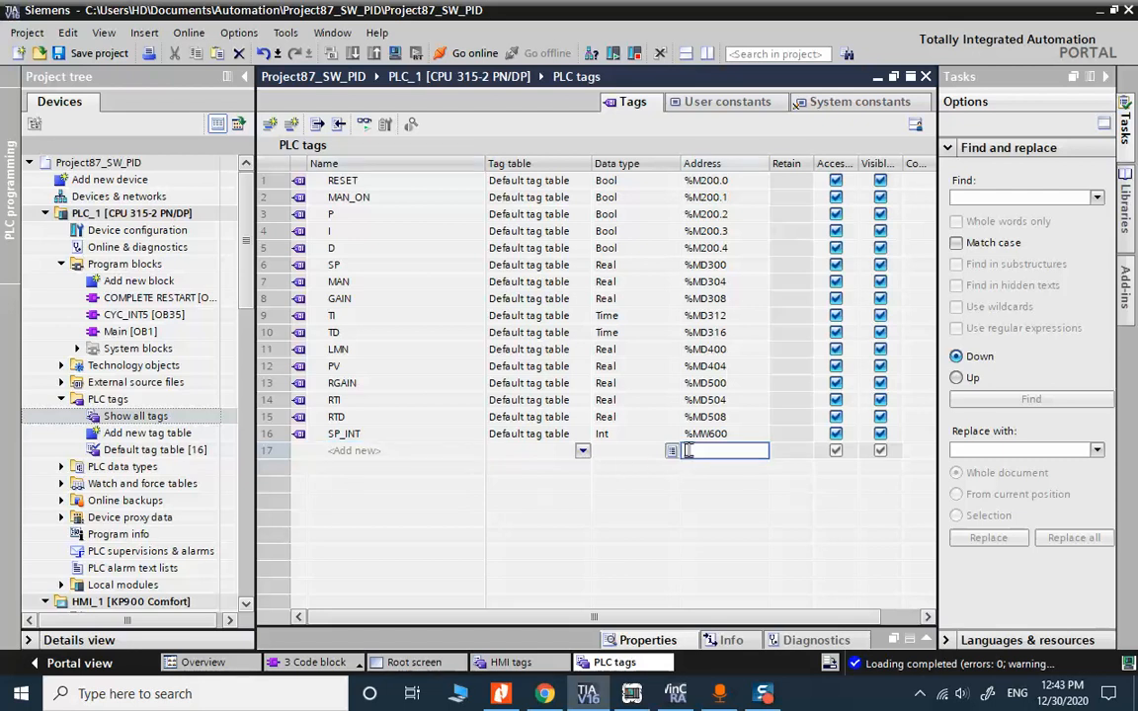
pyautogui.write('M10.0')
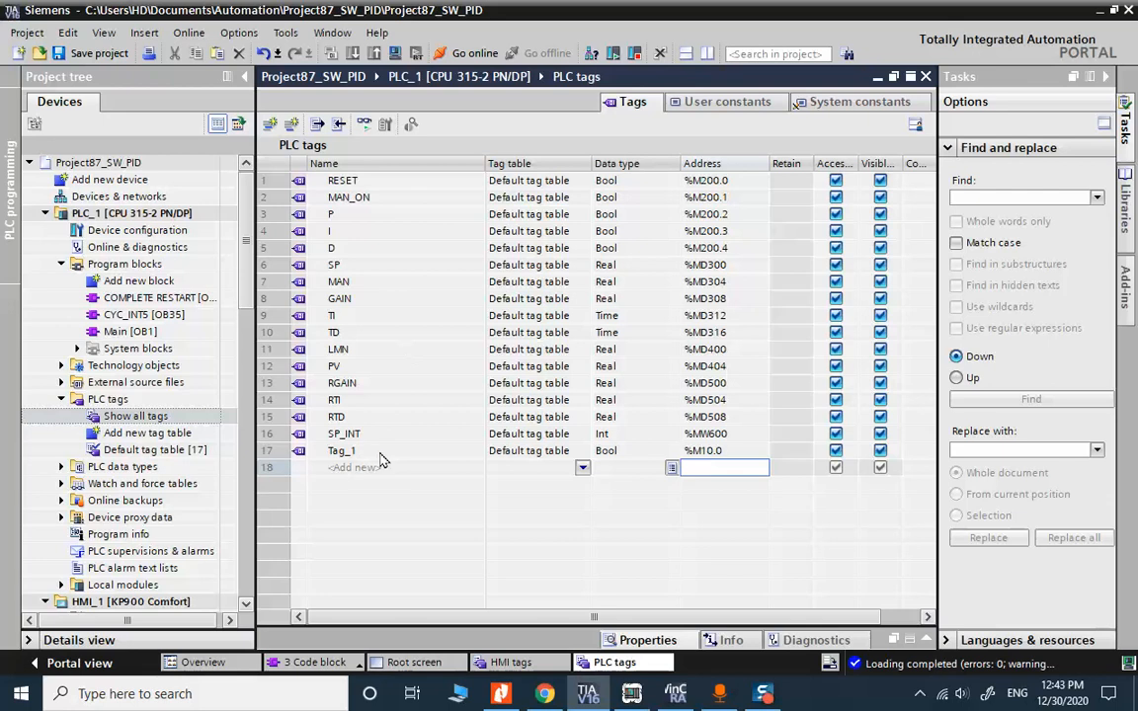
pyautogui.doubleClick(339, 451)
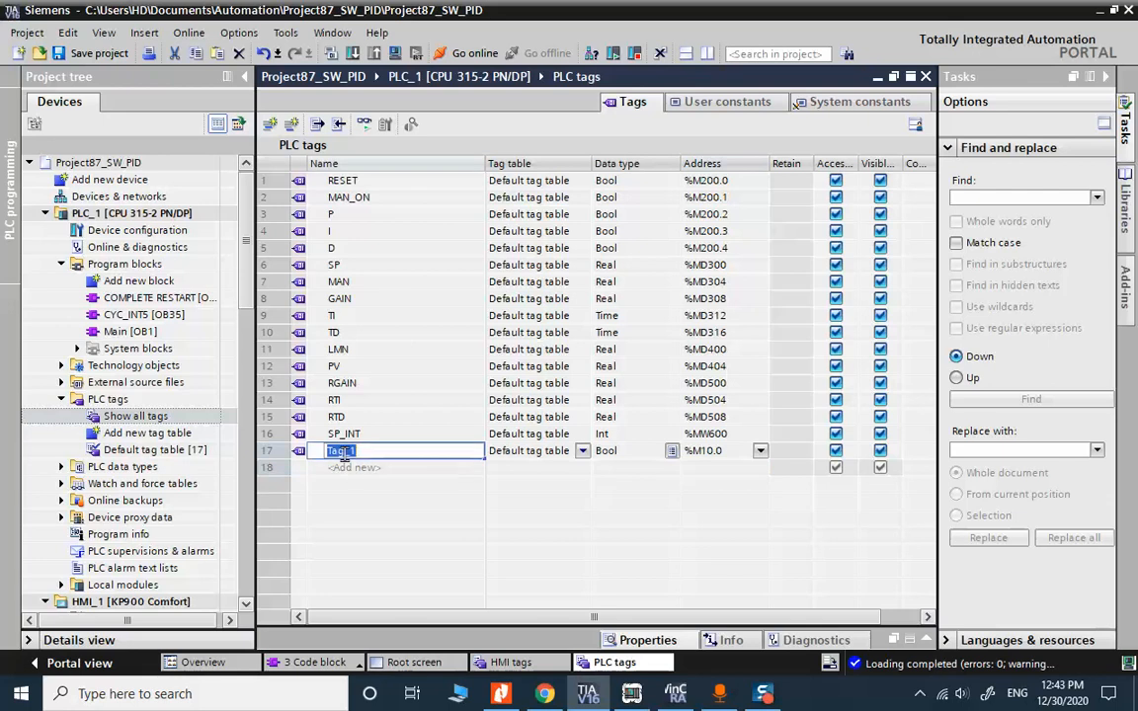
pyautogui.write('TEST')
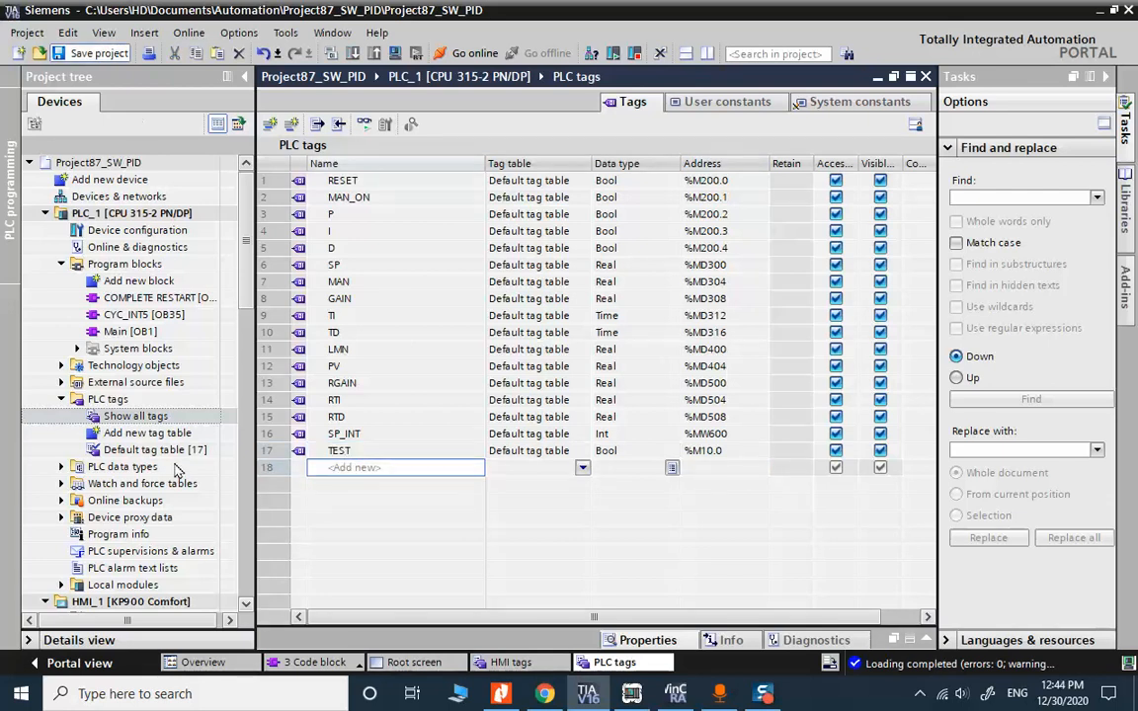
# Expand Watch and force tables and select Watch table_1
pyautogui.click(61, 482)
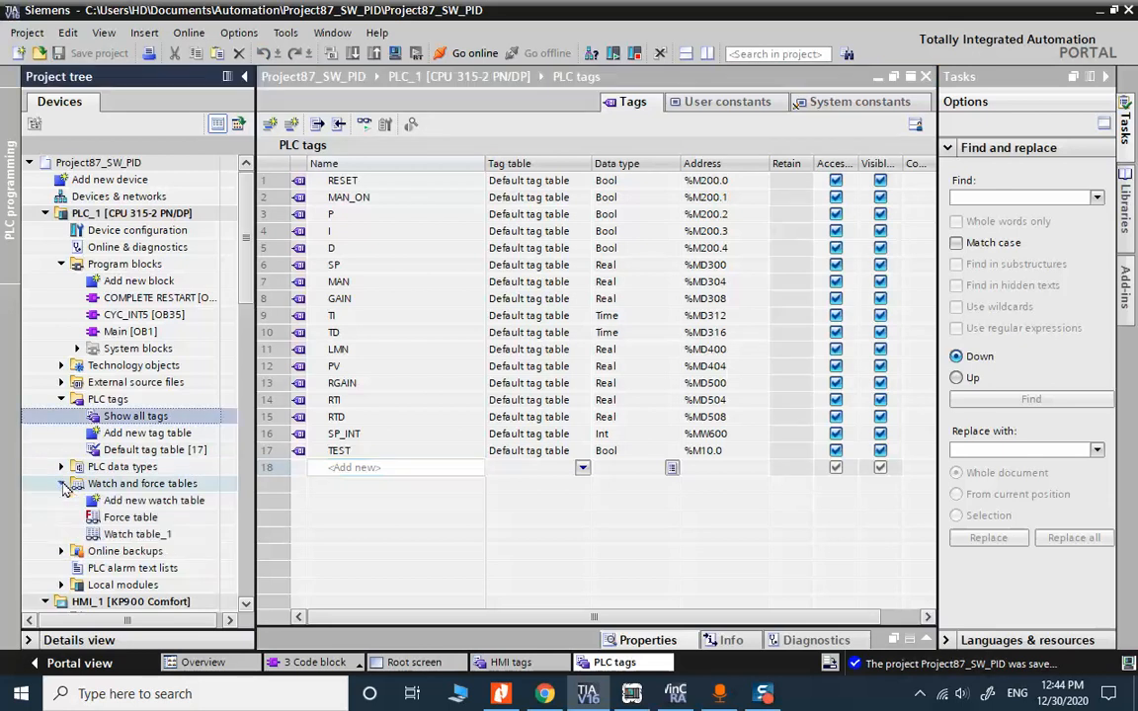
pyautogui.click(139, 533)
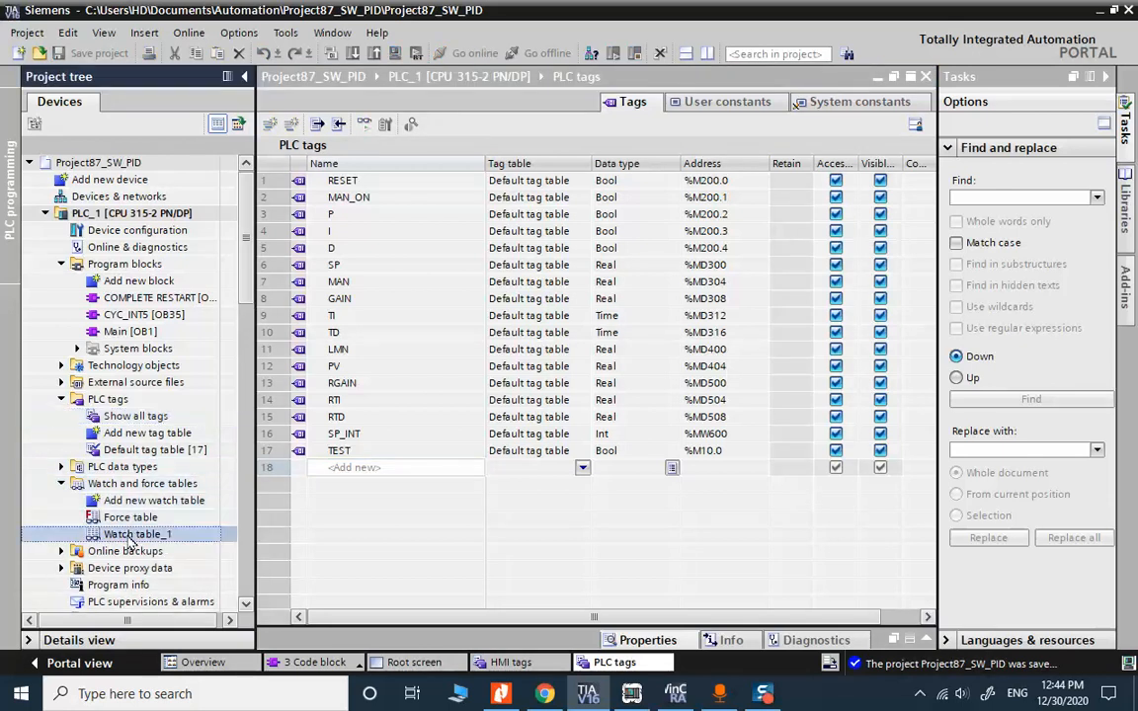
# Enter TEST as a new tag name in Watch table_1
pyautogui.doubleClick(138, 534)
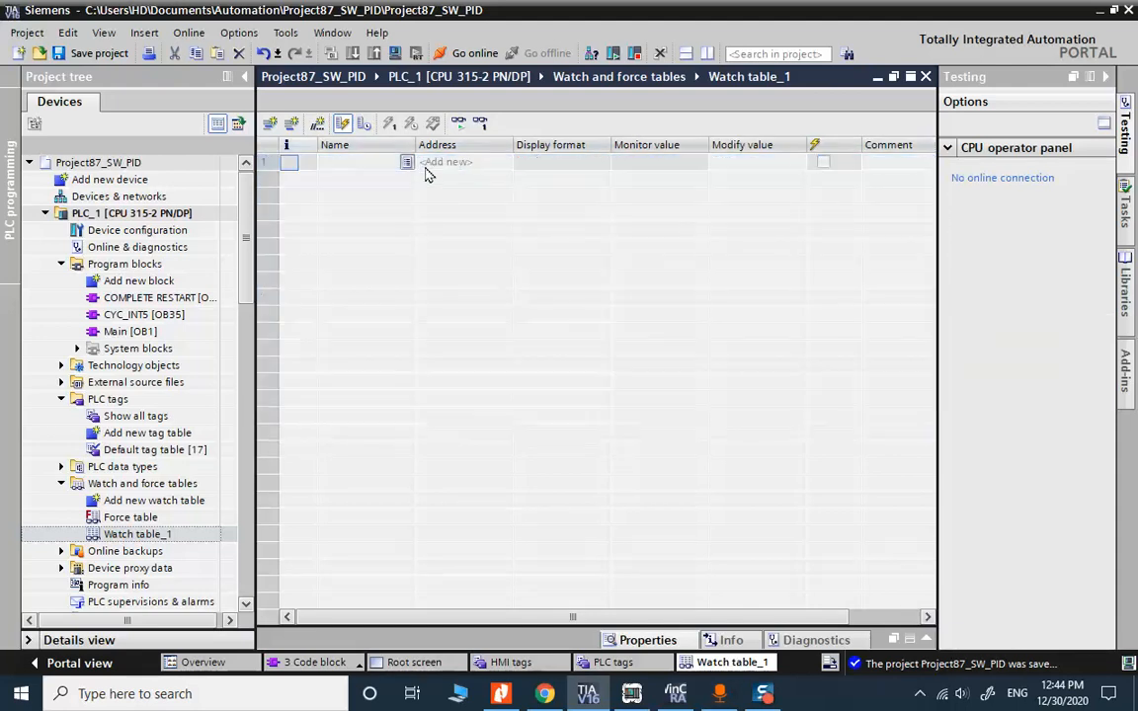
pyautogui.click(454, 162)
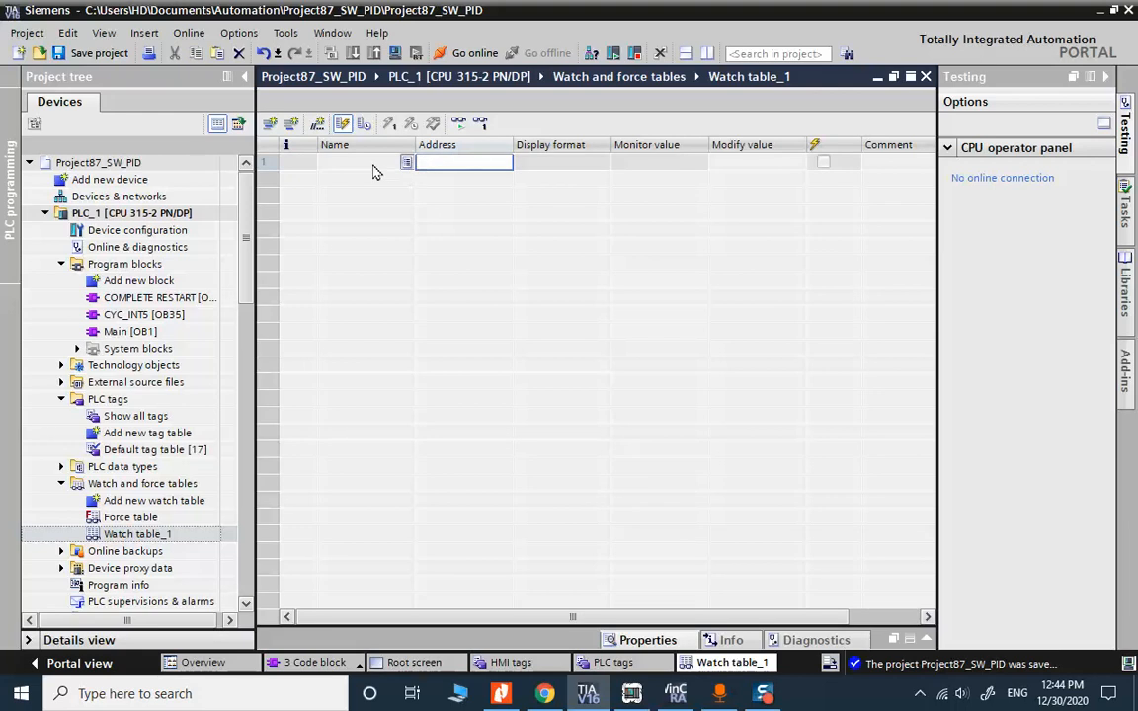
pyautogui.write('TEST')
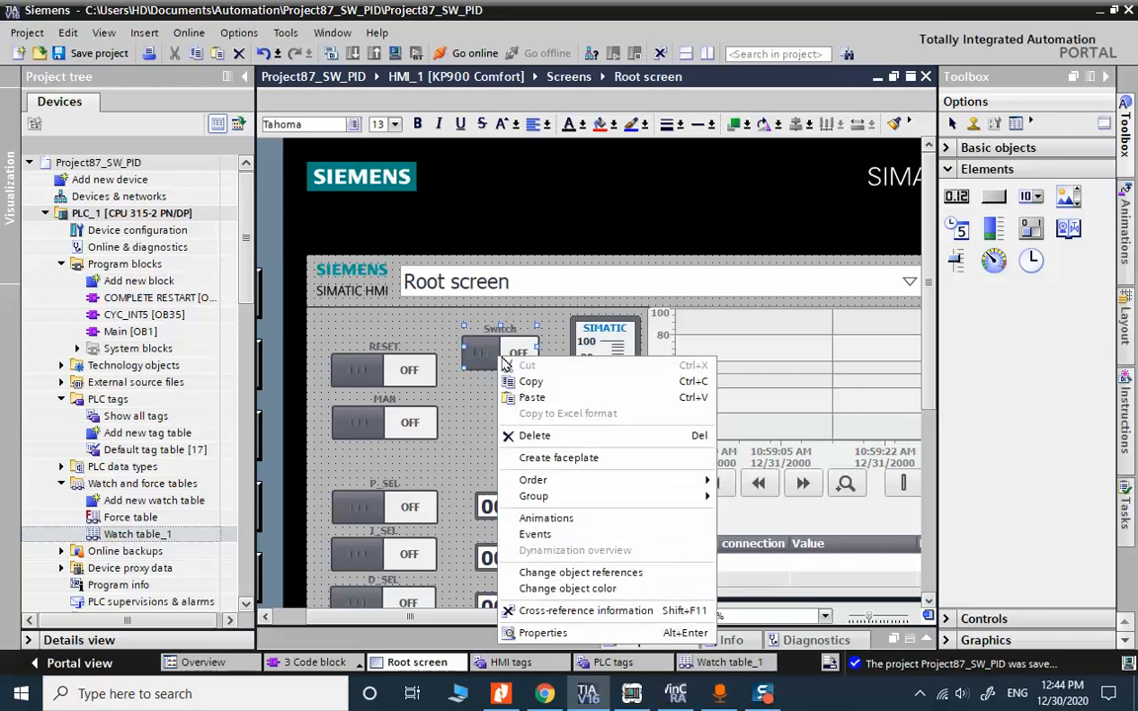
# Set the new switch's label title to TEST and begin choosing its process tag
pyautogui.click(541, 632)
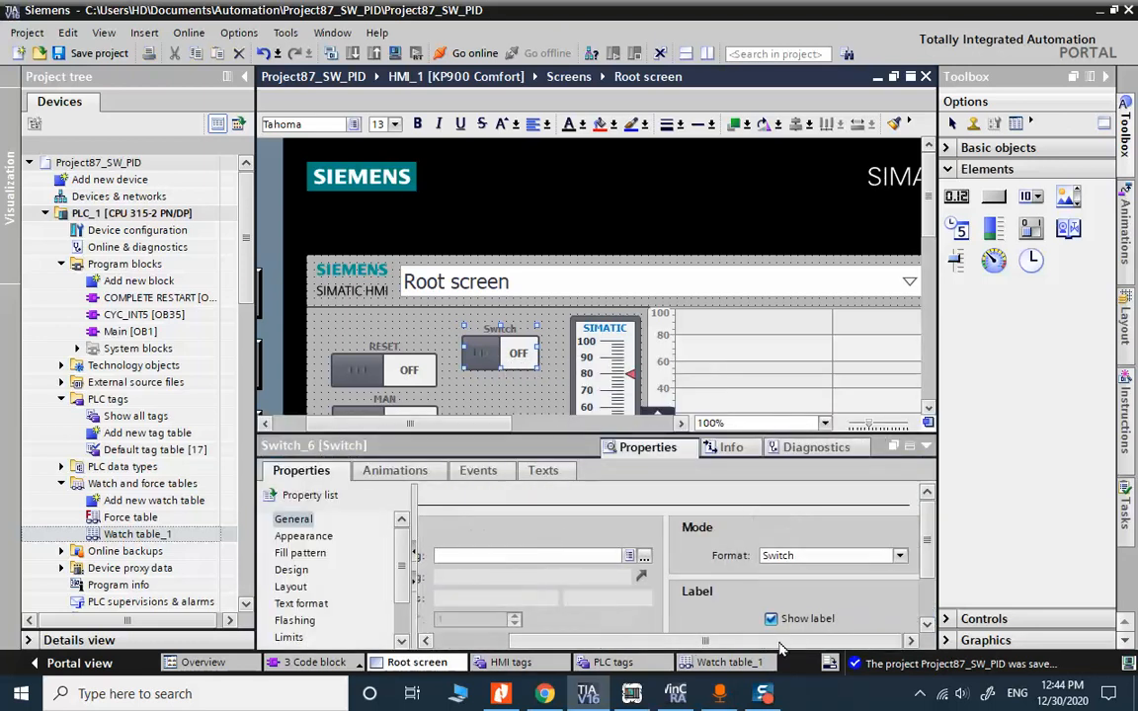
pyautogui.scroll(-3)
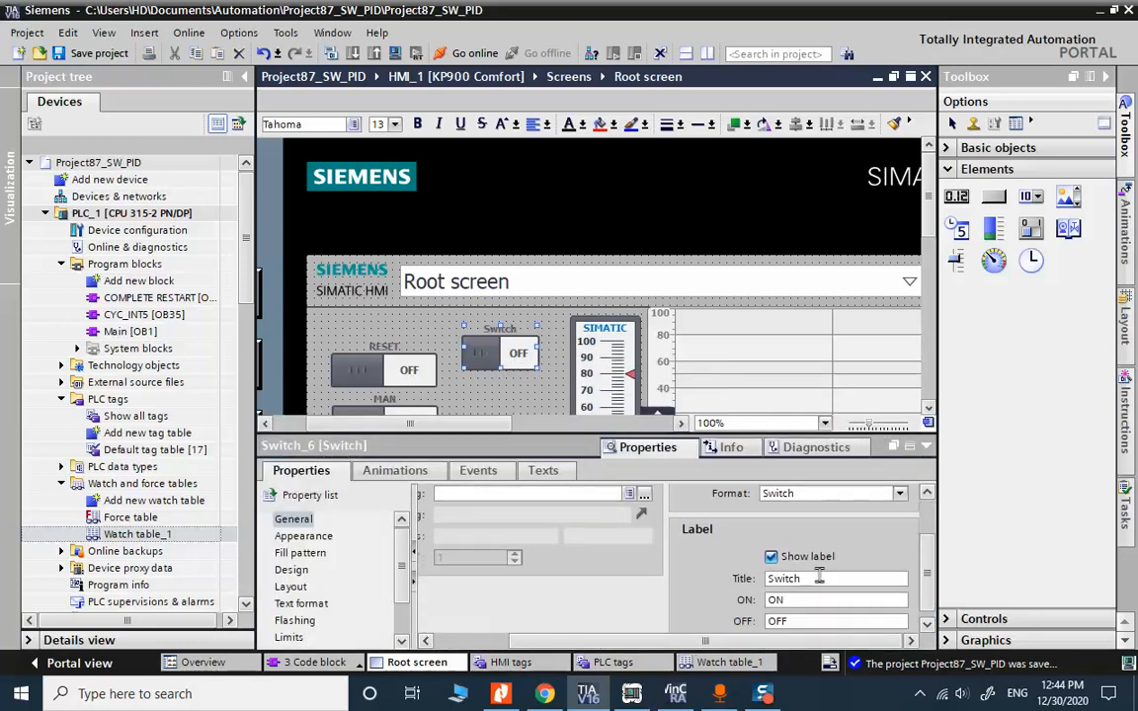
pyautogui.write('TEST')
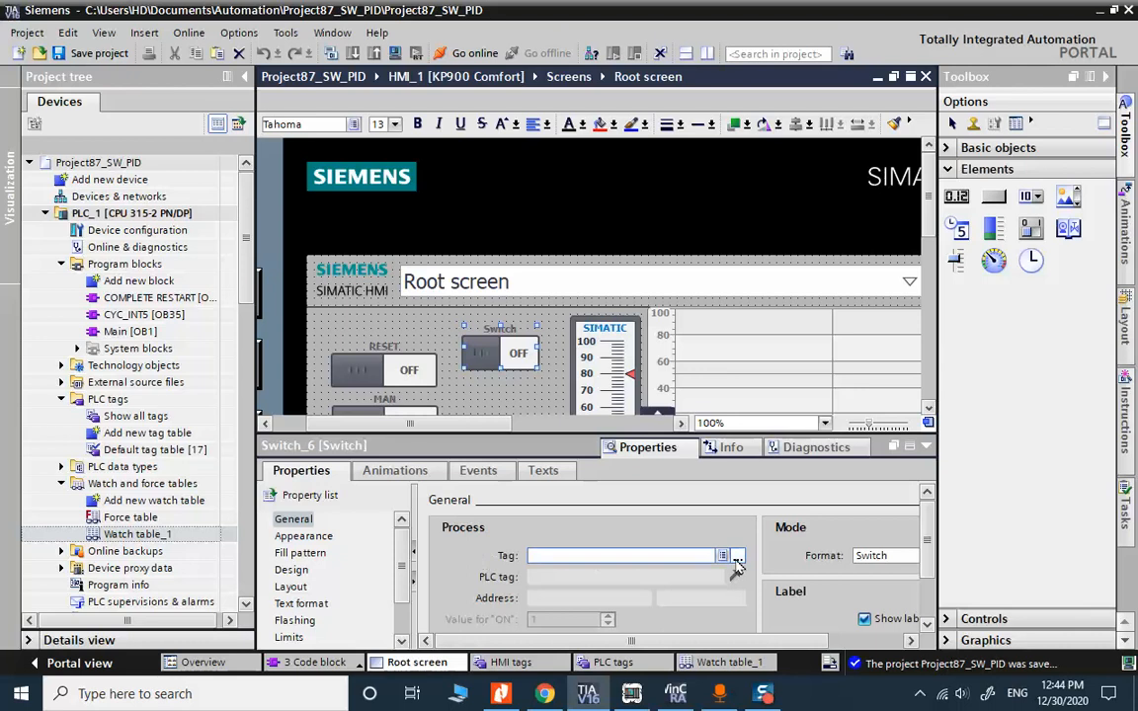
pyautogui.click(737, 555)
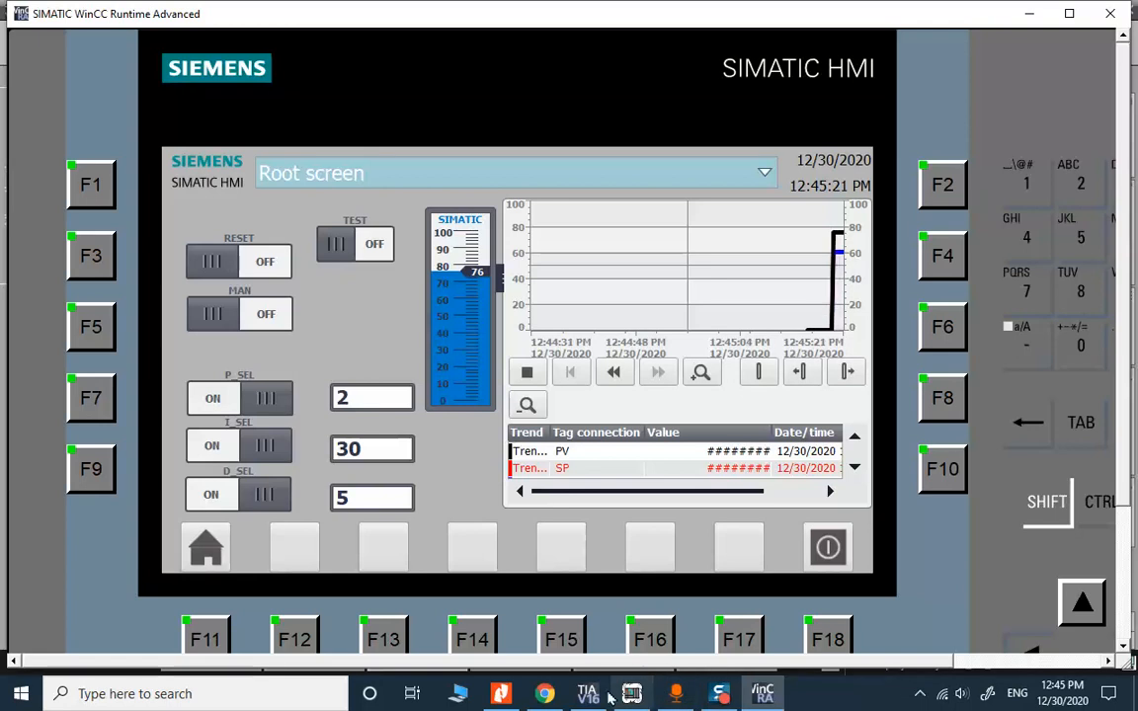
pyautogui.moveTo(545, 694)
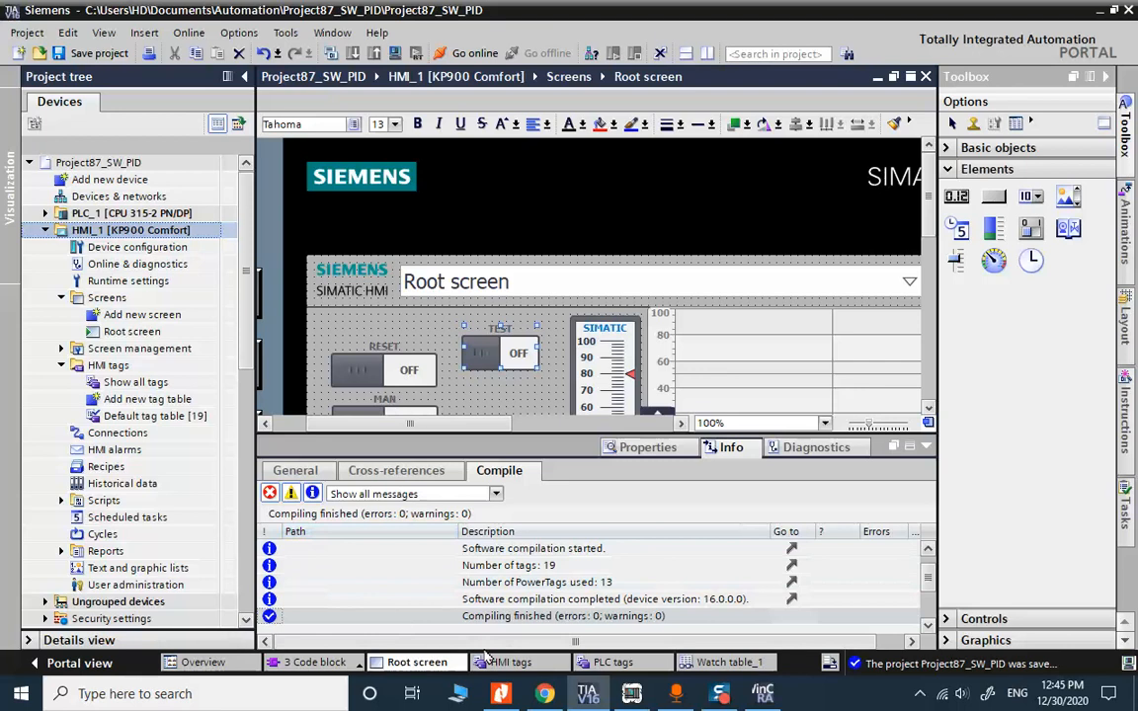
# Monitor all in Watch table_1 so TEST (%M10.0) reads FALSE online
pyautogui.click(727, 662)
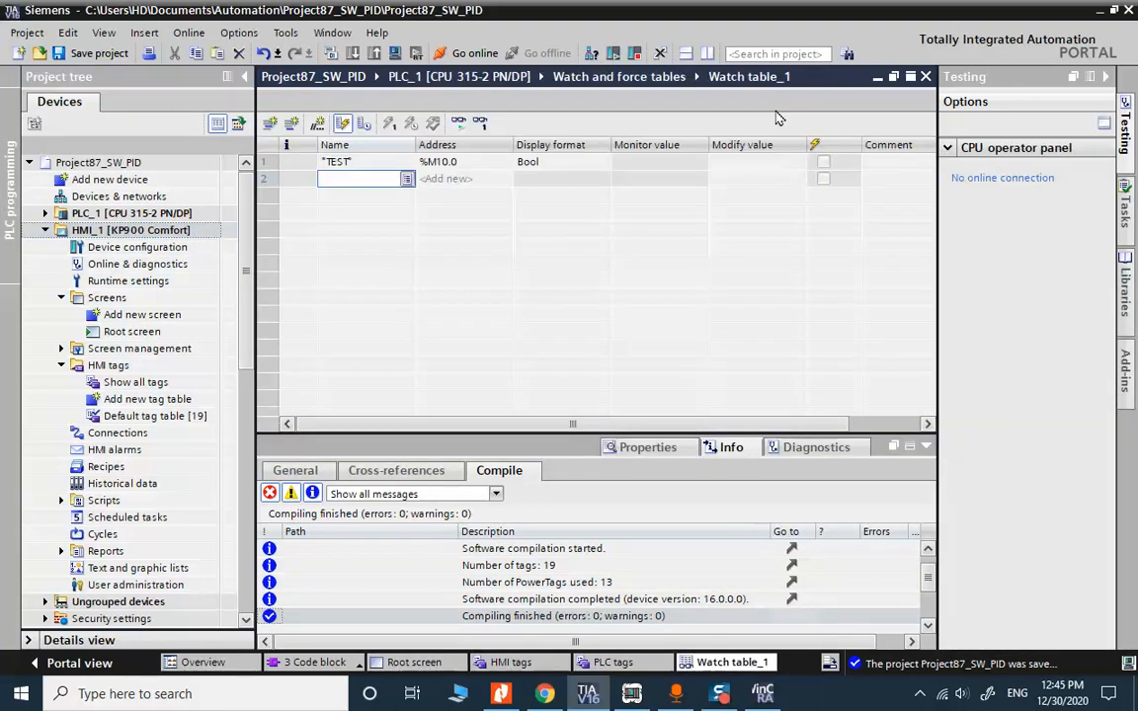
pyautogui.click(474, 53)
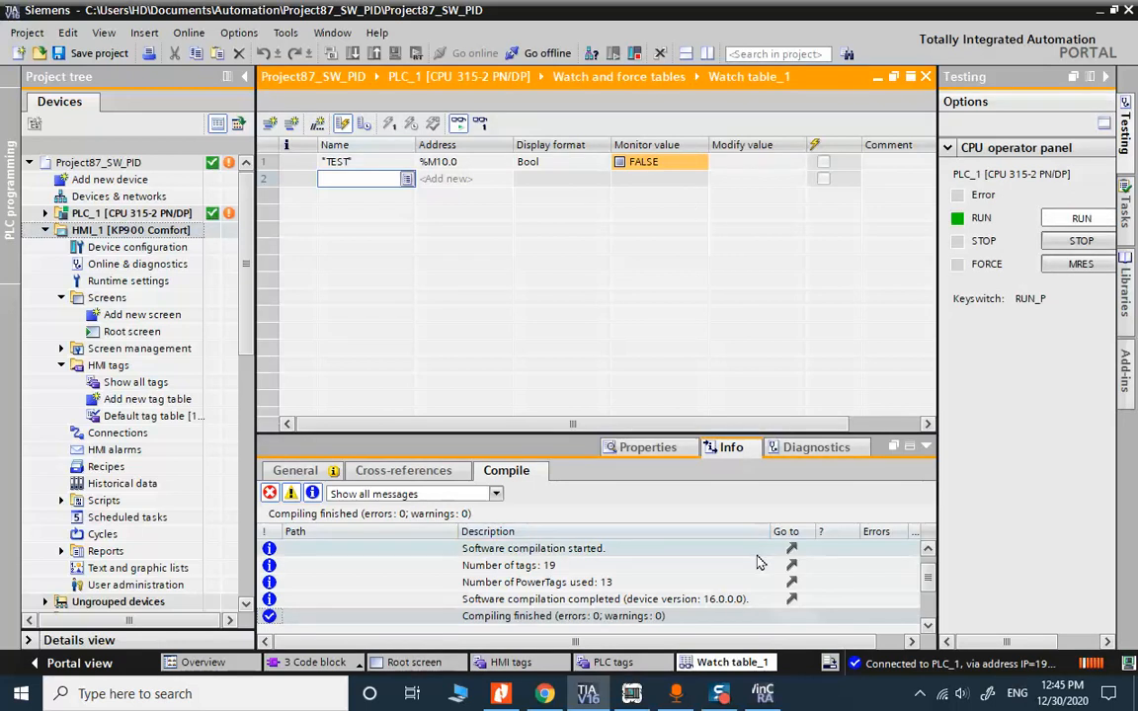
pyautogui.moveTo(826, 577)
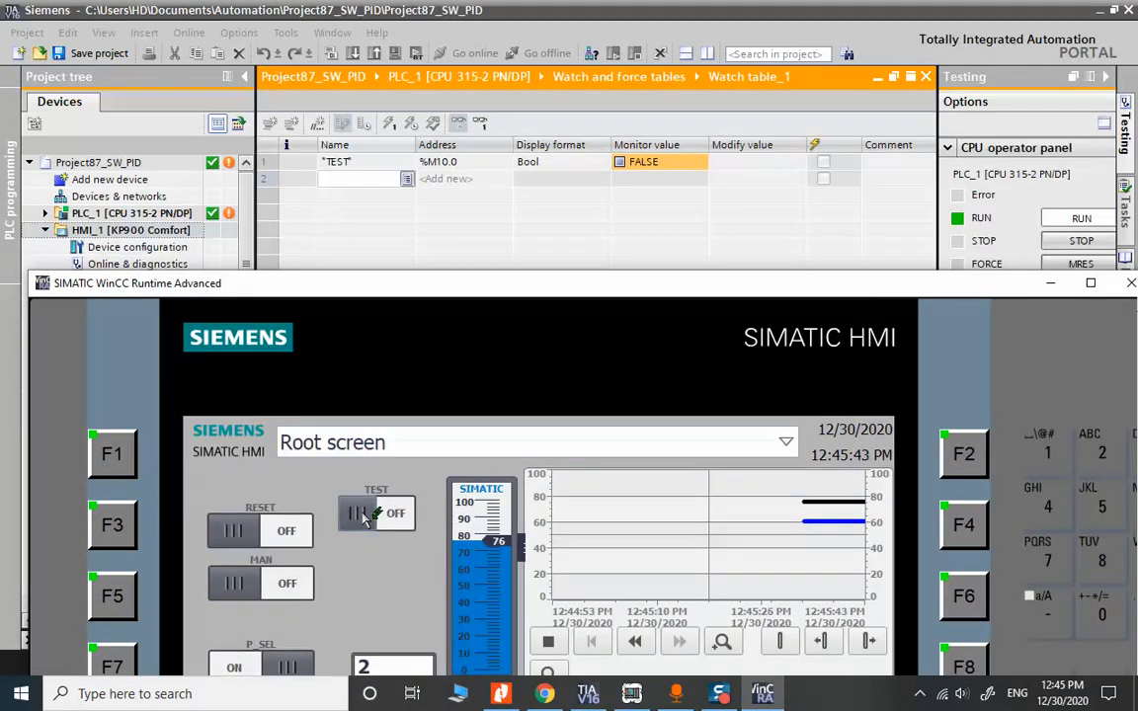
# Toggle the runtime TEST switch on and off twice, watching %M10.0 flip TRUE/FALSE and end FALSE
pyautogui.click(376, 513)
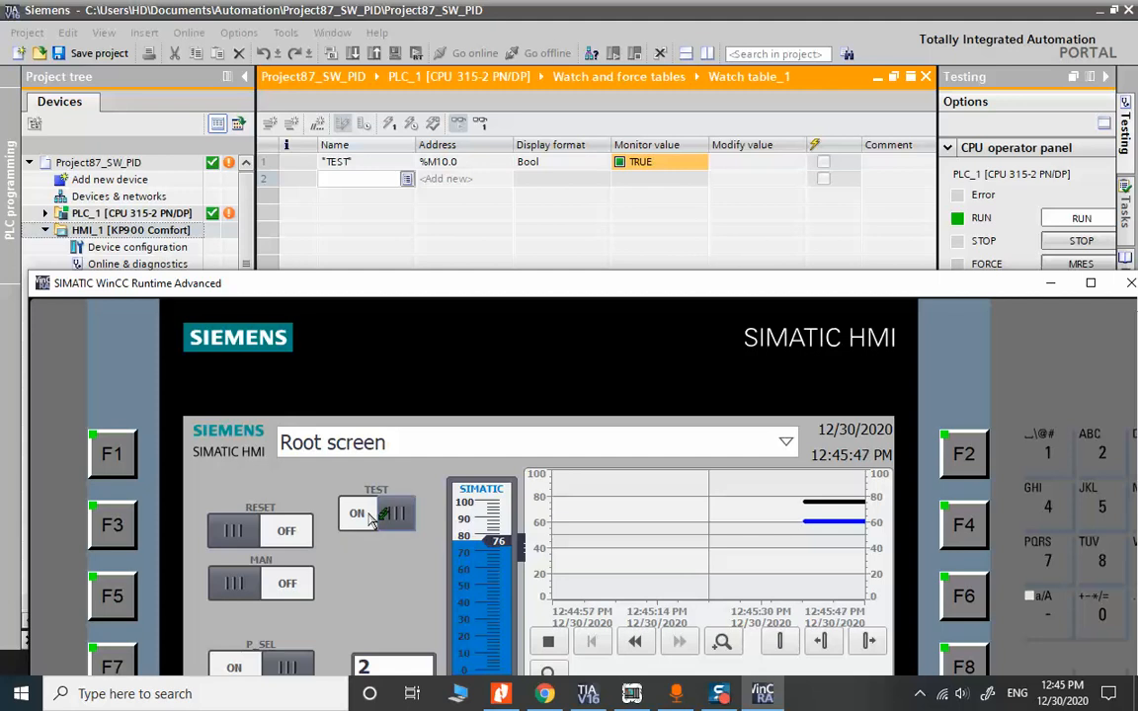
pyautogui.click(375, 514)
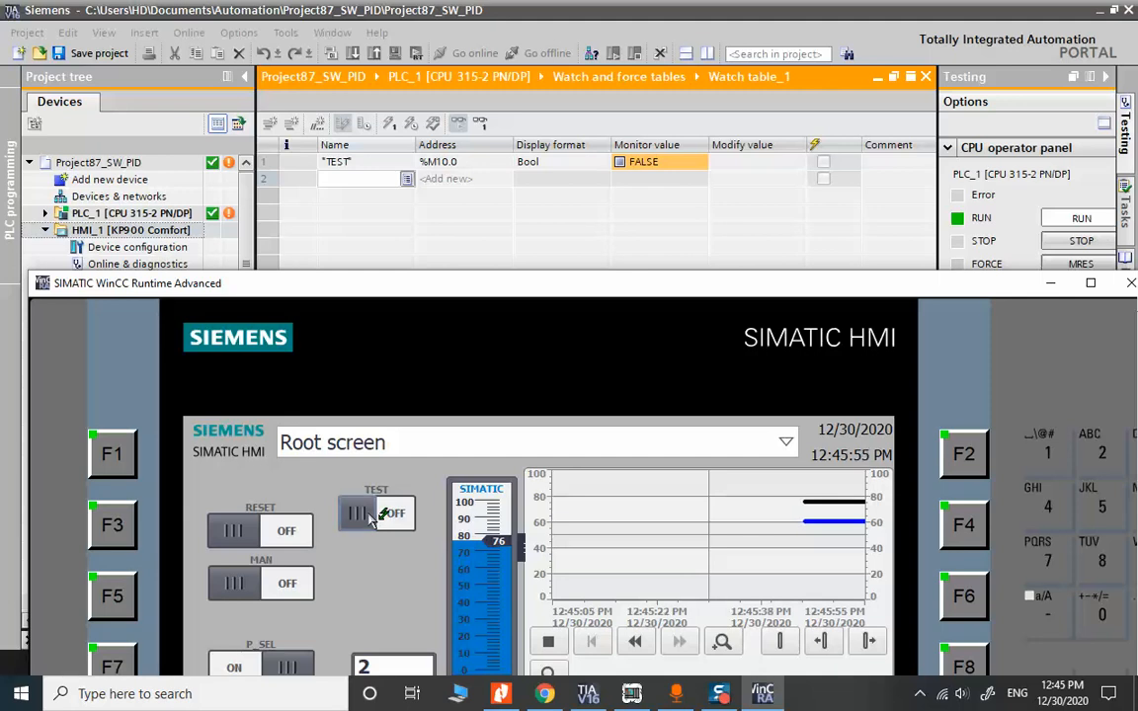
pyautogui.click(375, 514)
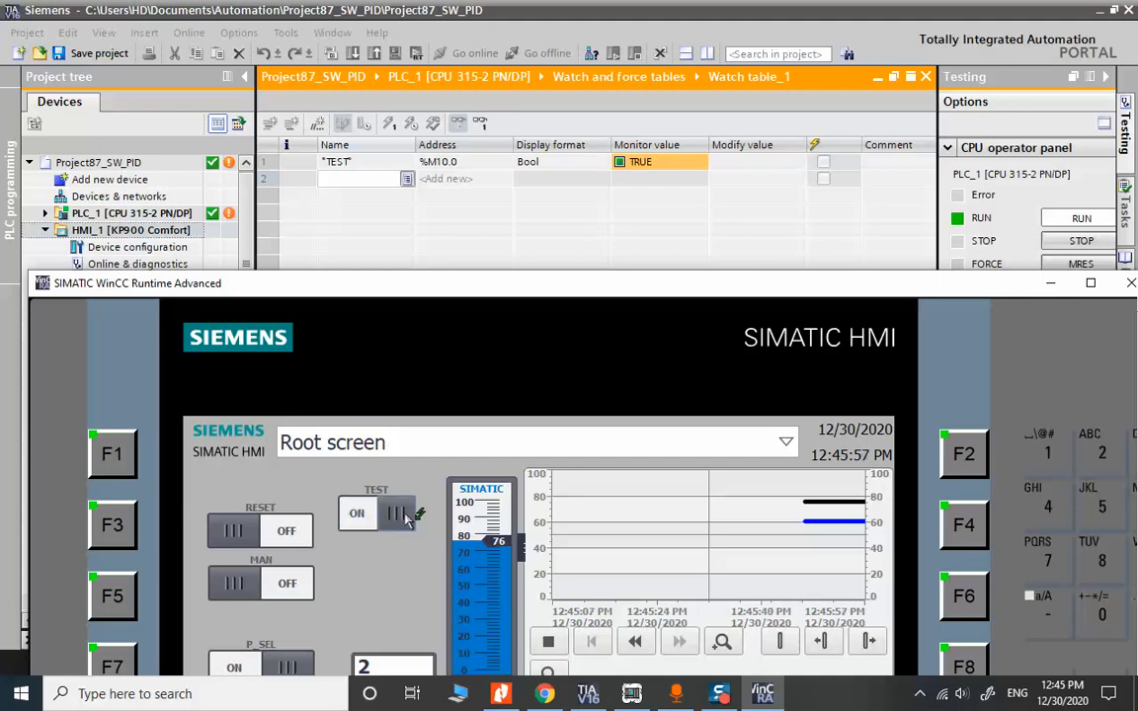
pyautogui.click(356, 514)
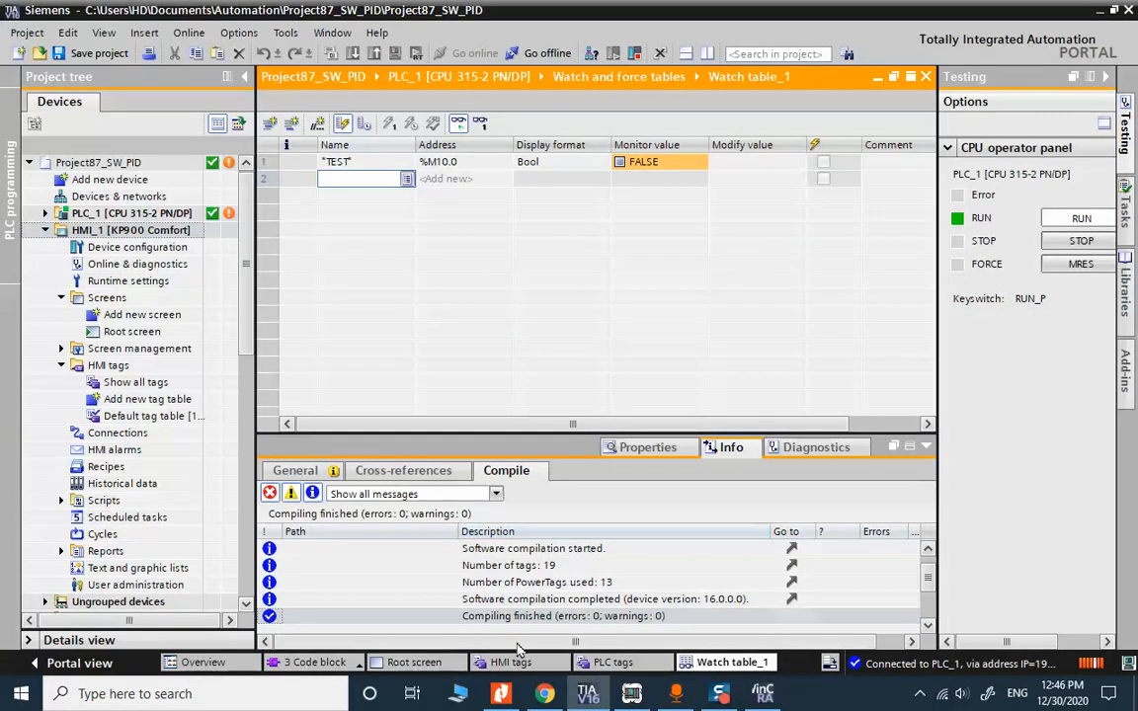
# Set the TEST switch's ON/OFF labels to HI_ON and HI_OFF in its properties
pyautogui.click(612, 662)
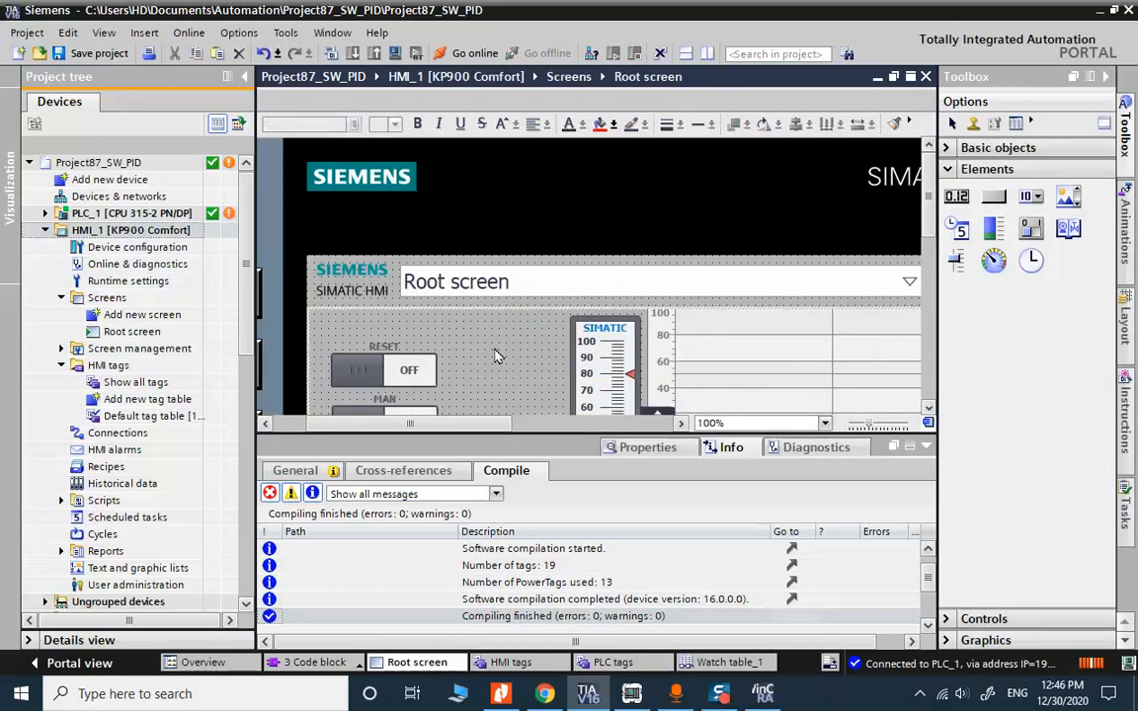
pyautogui.click(498, 352)
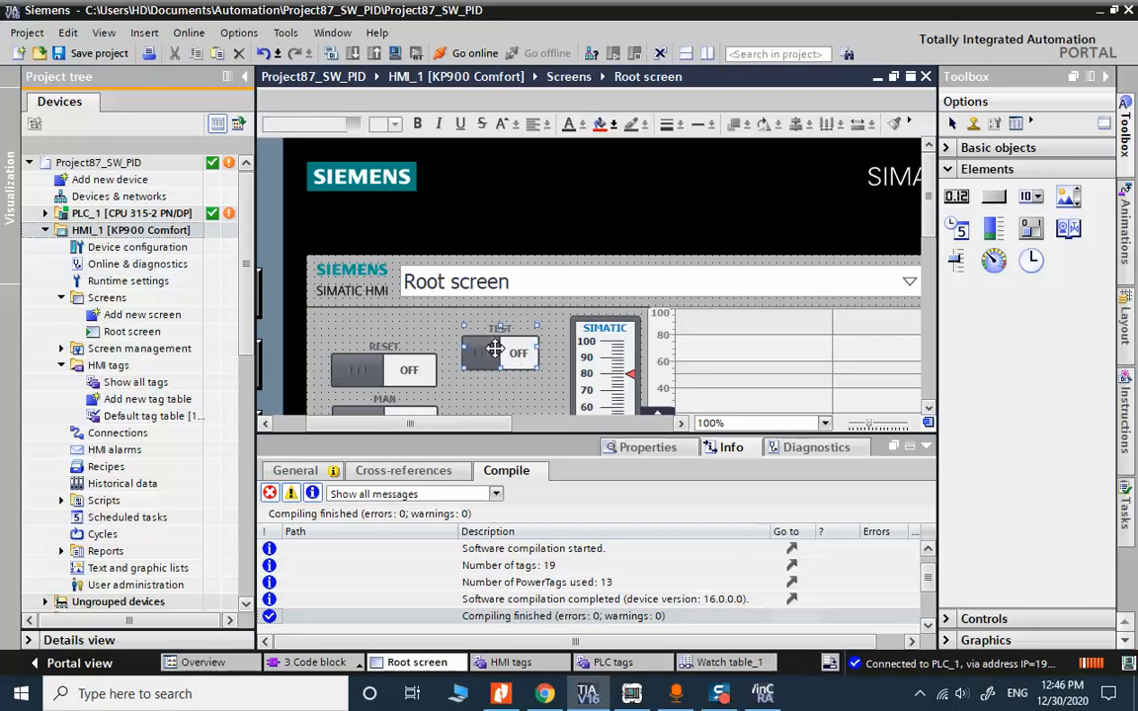
pyautogui.rightClick(494, 352)
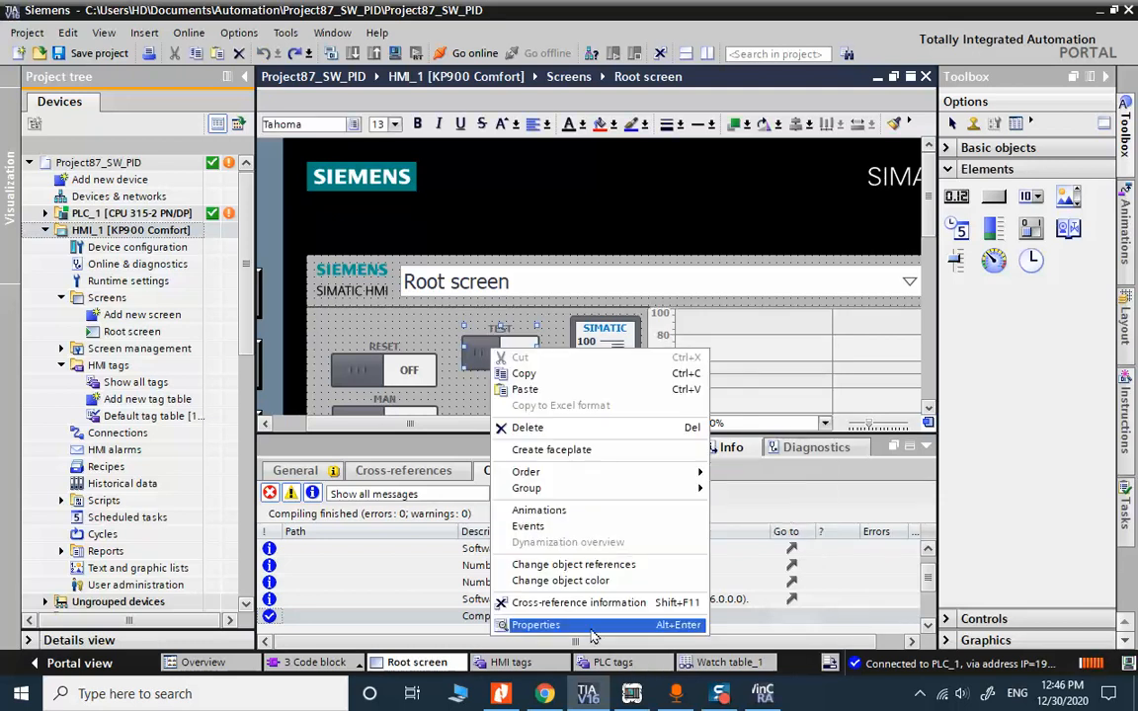
pyautogui.click(535, 625)
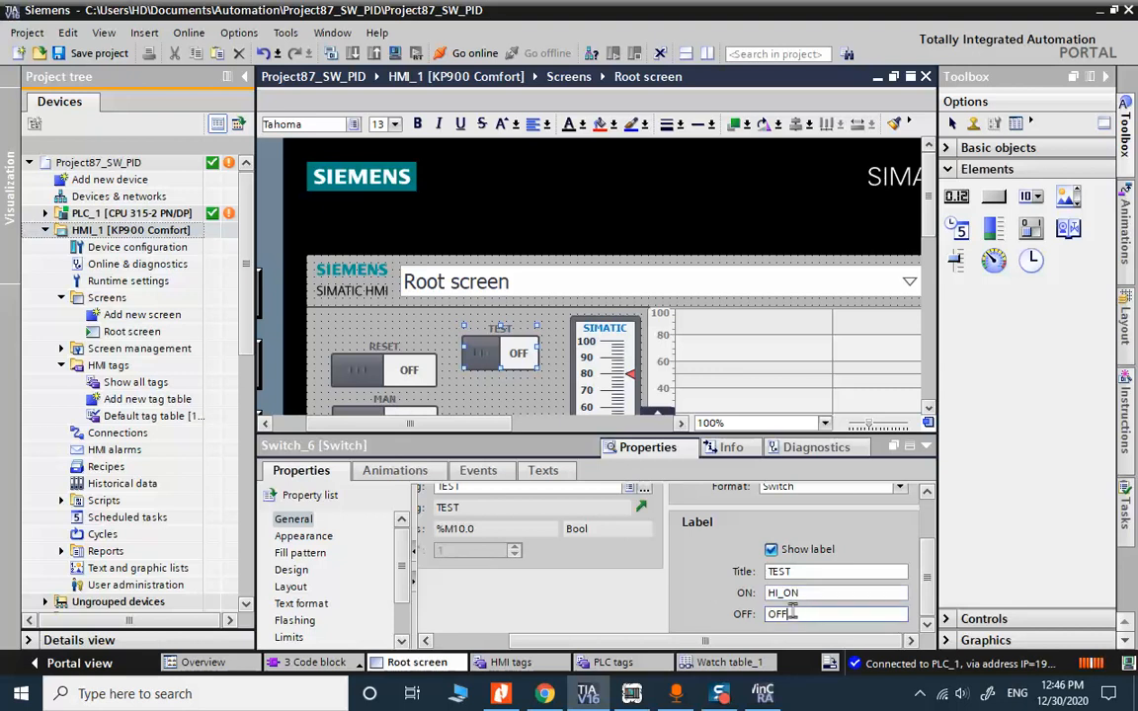
pyautogui.write('HI')
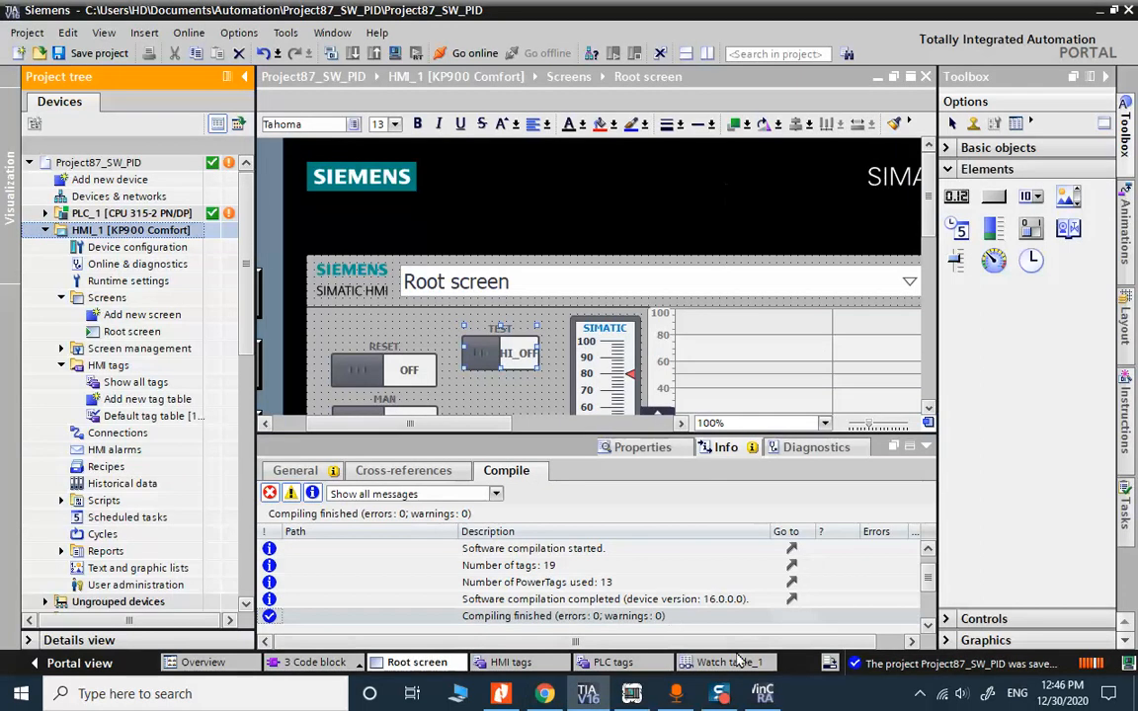
# Flip the runtime TEST switch HI_OFF, HI_ON, HI_OFF with %M10.0 following, then return to the root screen design
pyautogui.click(729, 662)
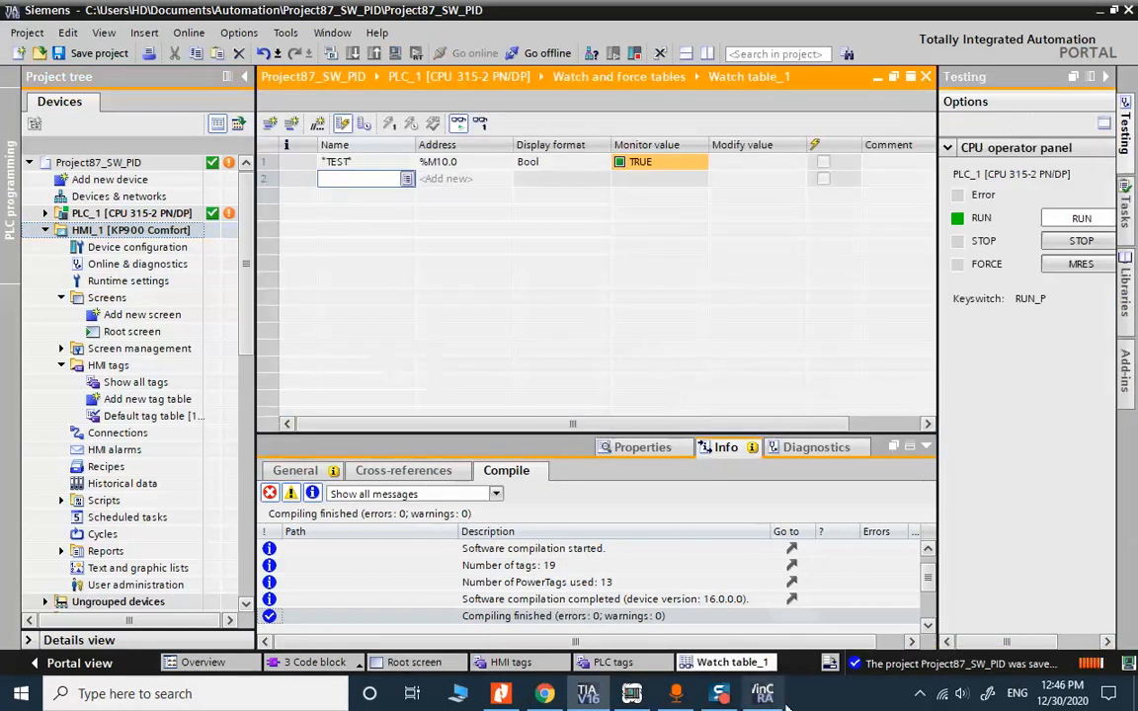
pyautogui.click(762, 691)
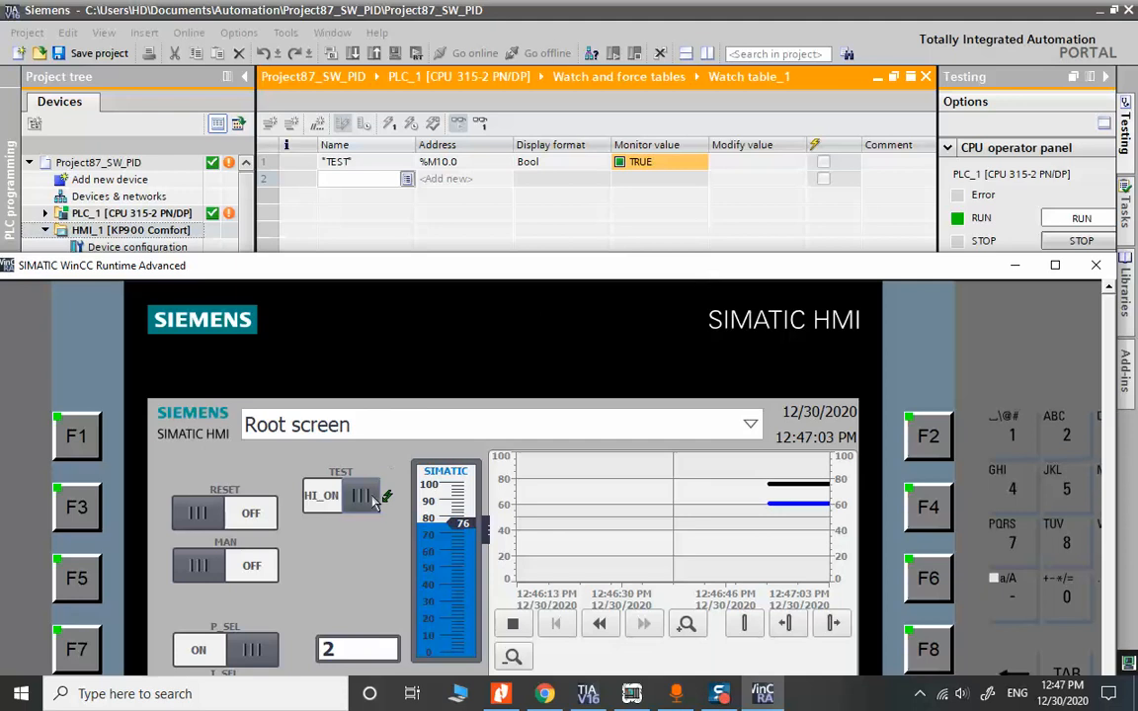
pyautogui.click(340, 494)
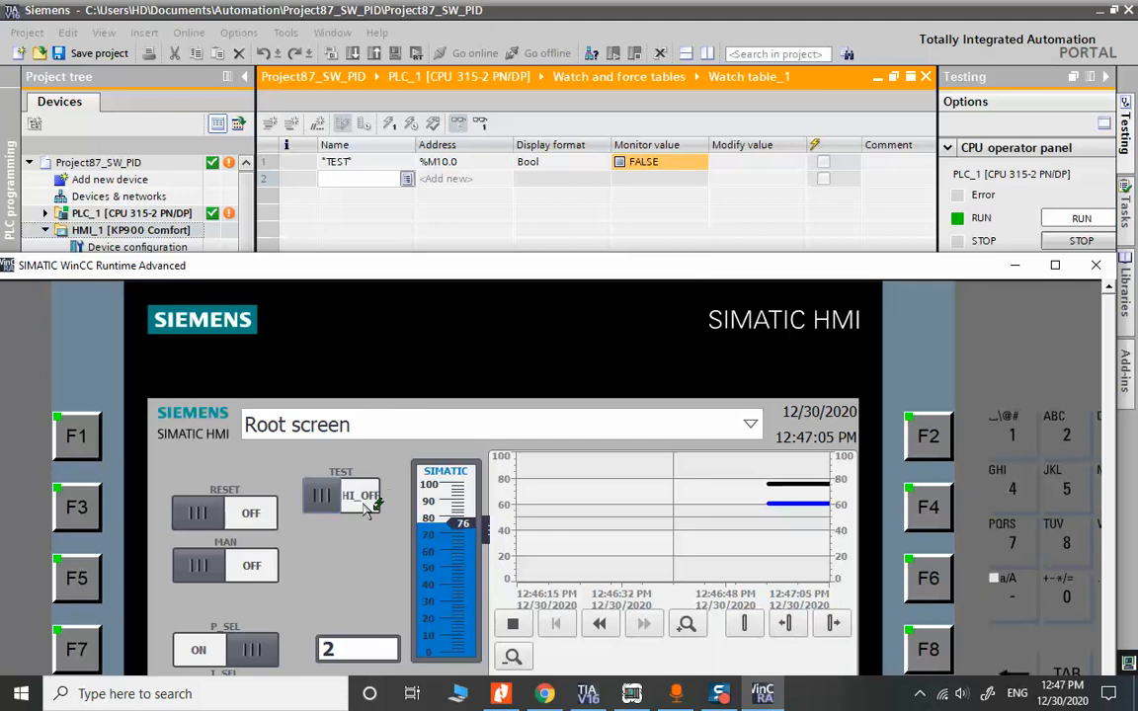
pyautogui.click(340, 494)
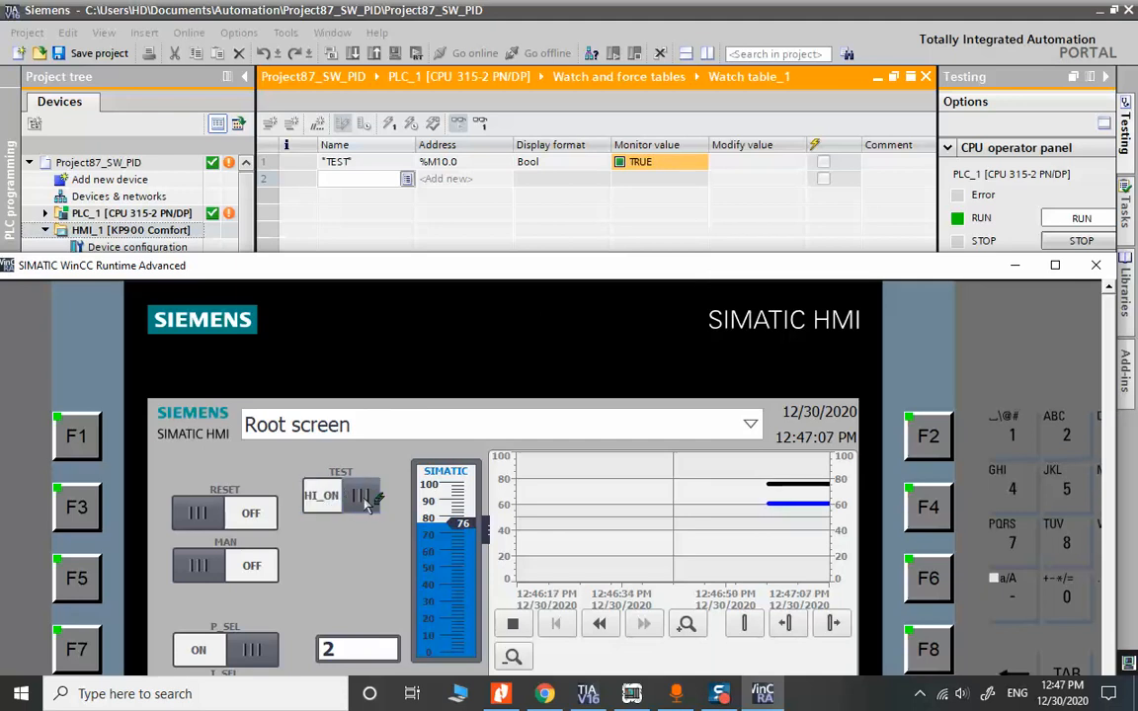
pyautogui.click(340, 494)
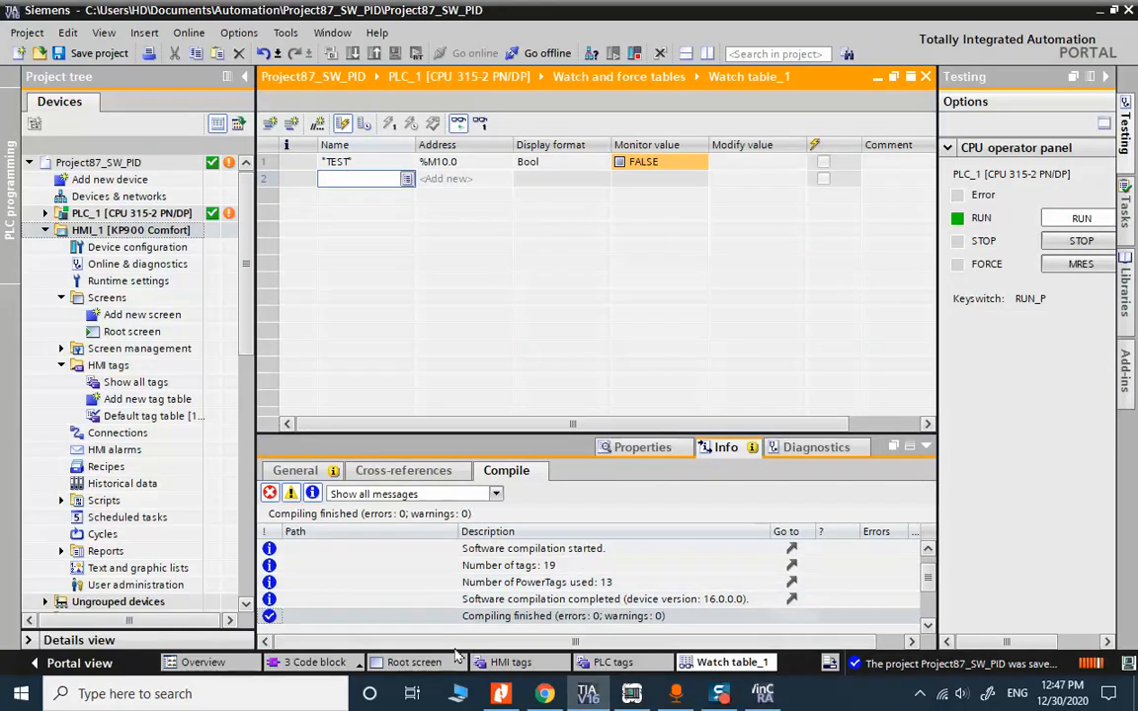
pyautogui.moveTo(407, 662)
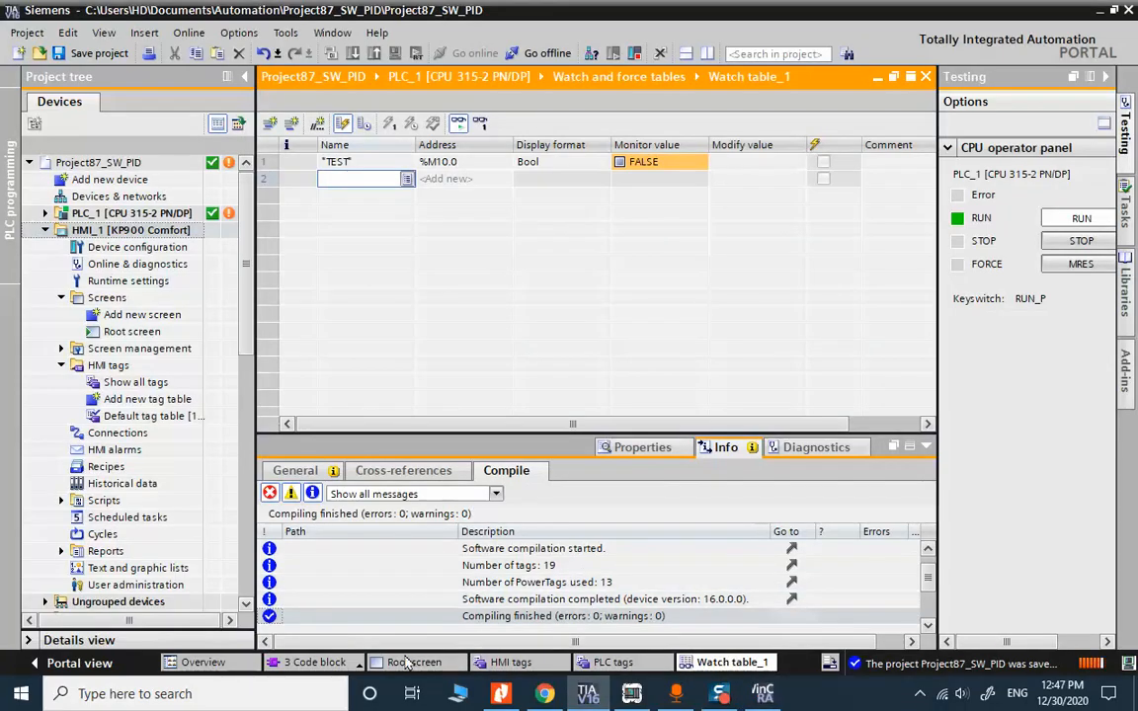
pyautogui.click(415, 662)
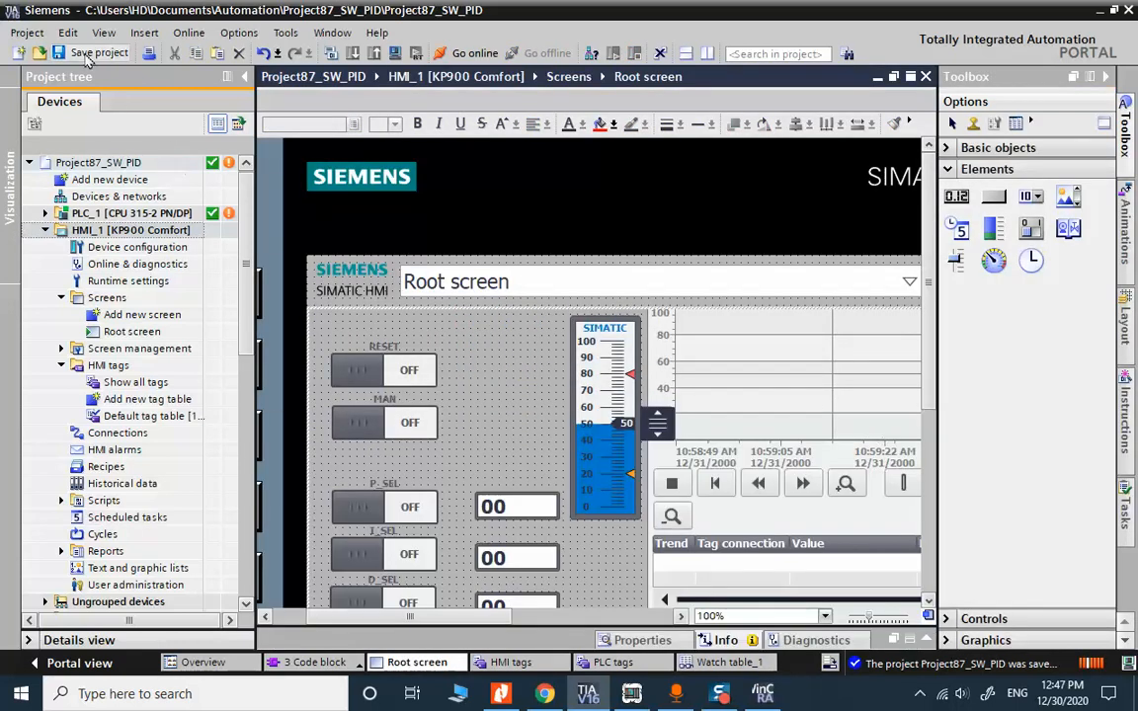
# Start the HMI simulation with the P, I and D selector switches at 2, 30 and 5
pyautogui.click(134, 229)
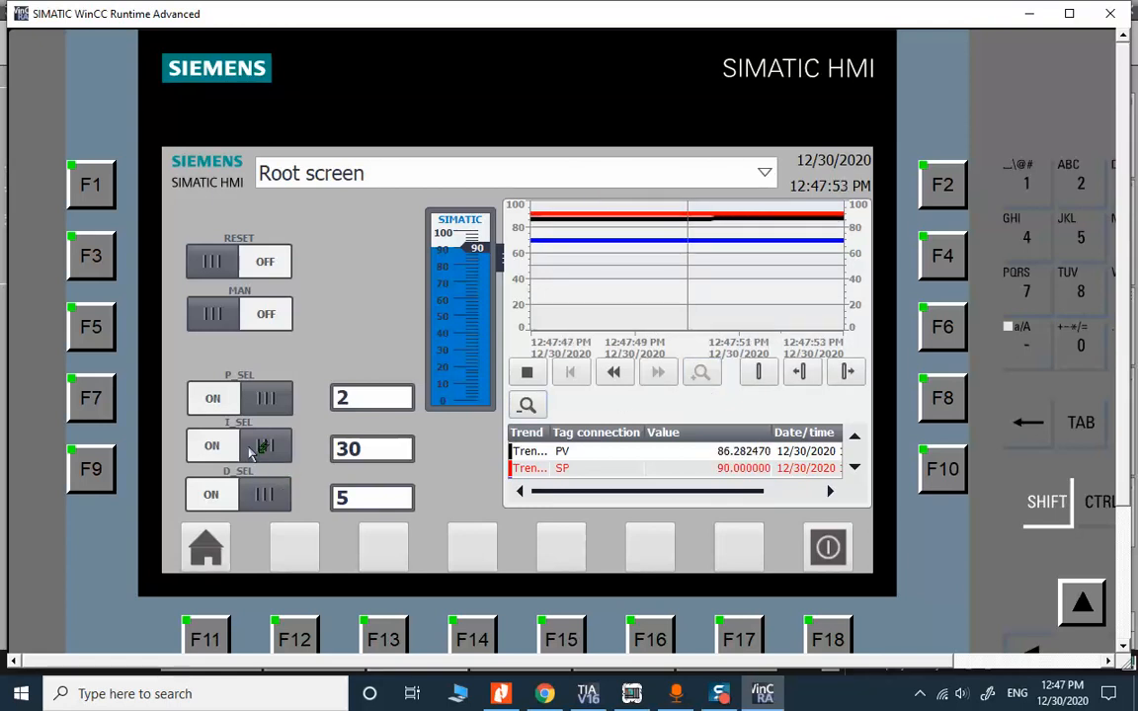
# Switch I_SEL off and let the PID trend run at setpoint 97
pyautogui.click(265, 446)
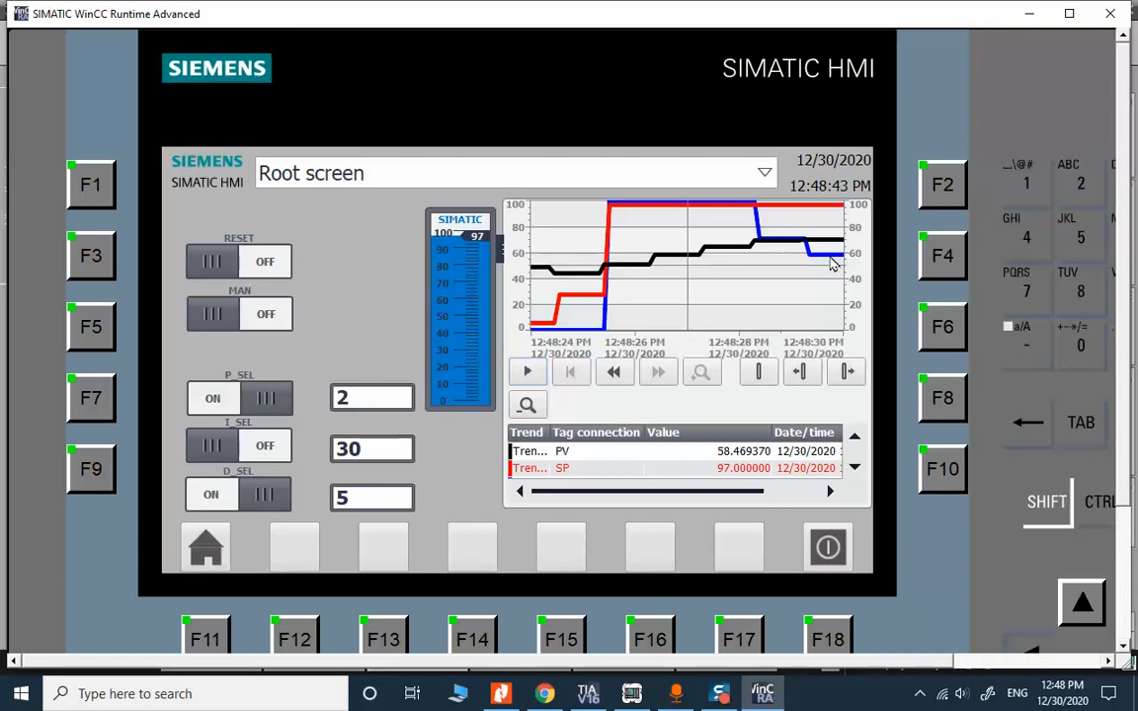
pyautogui.moveTo(771, 229)
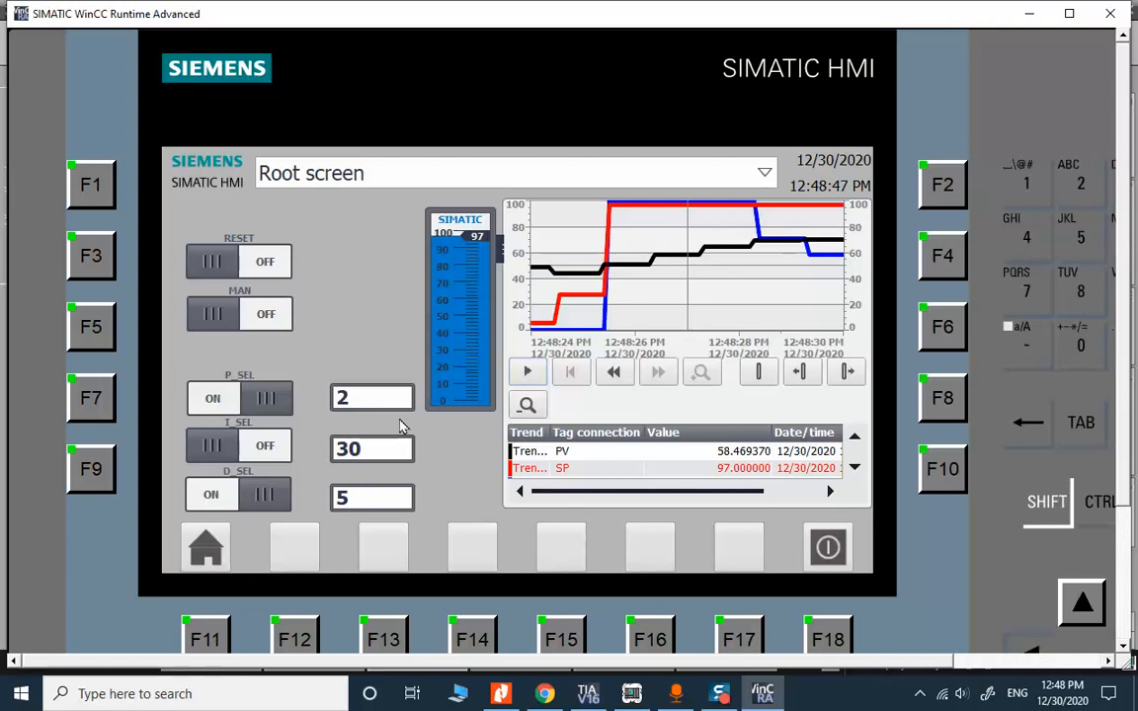
pyautogui.moveTo(365, 435)
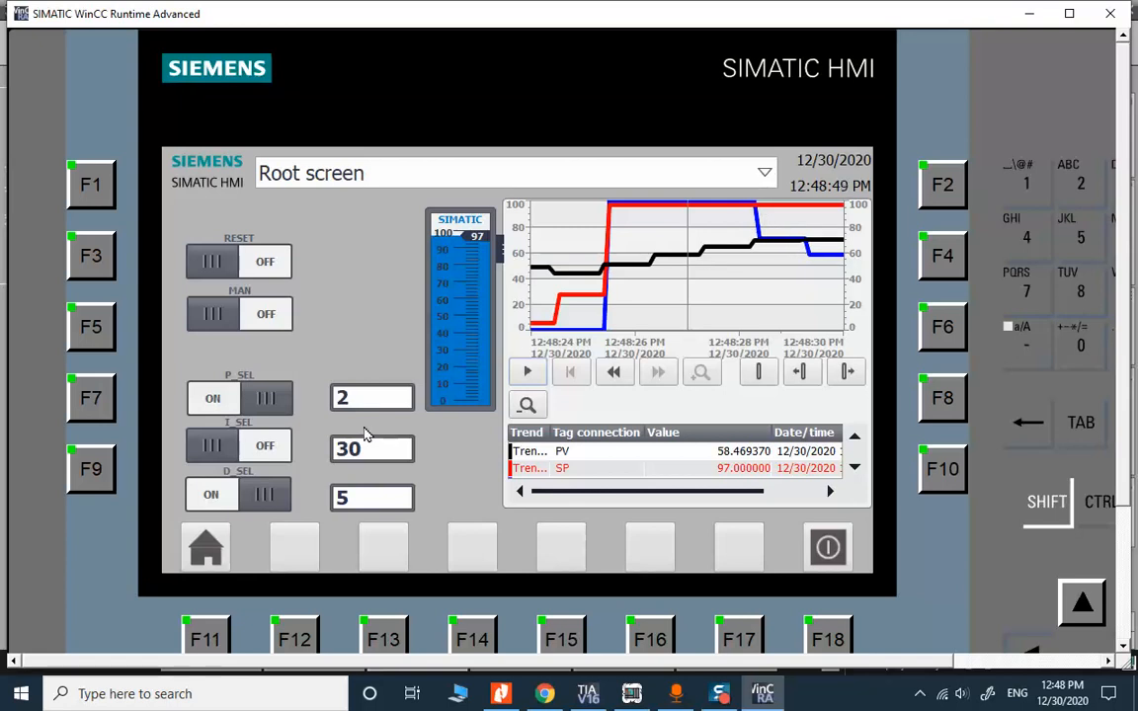
pyautogui.moveTo(346, 439)
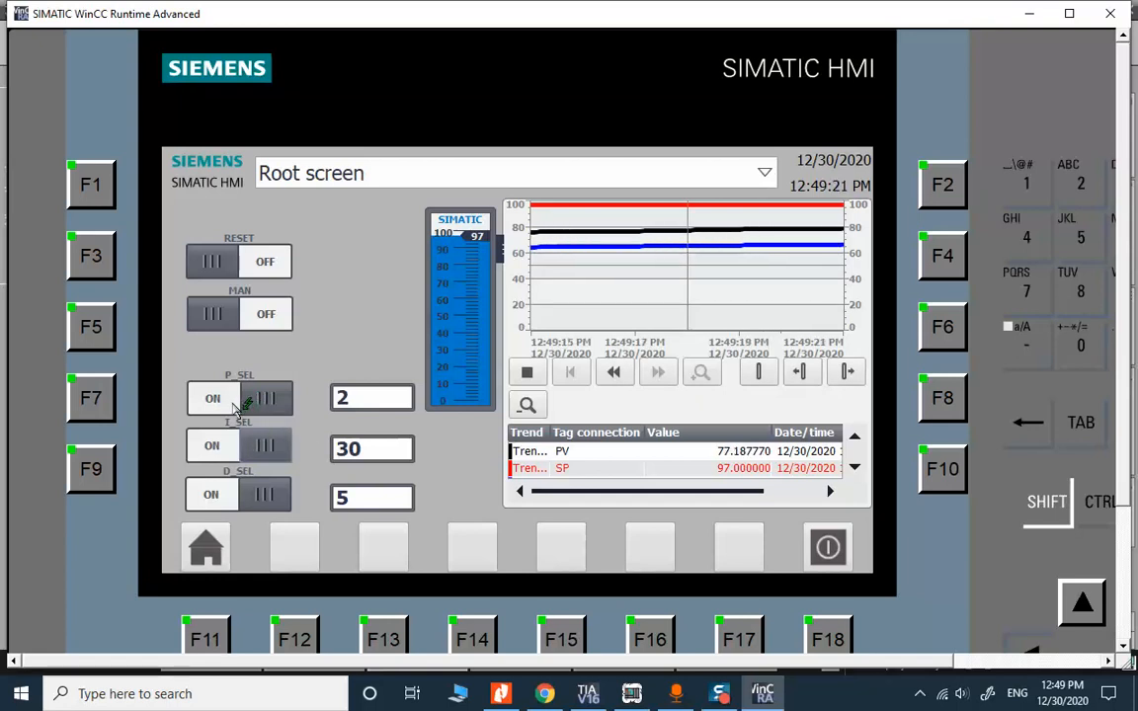
# Turn P_SEL off and back on while the trend climbs toward setpoint 97
pyautogui.click(211, 399)
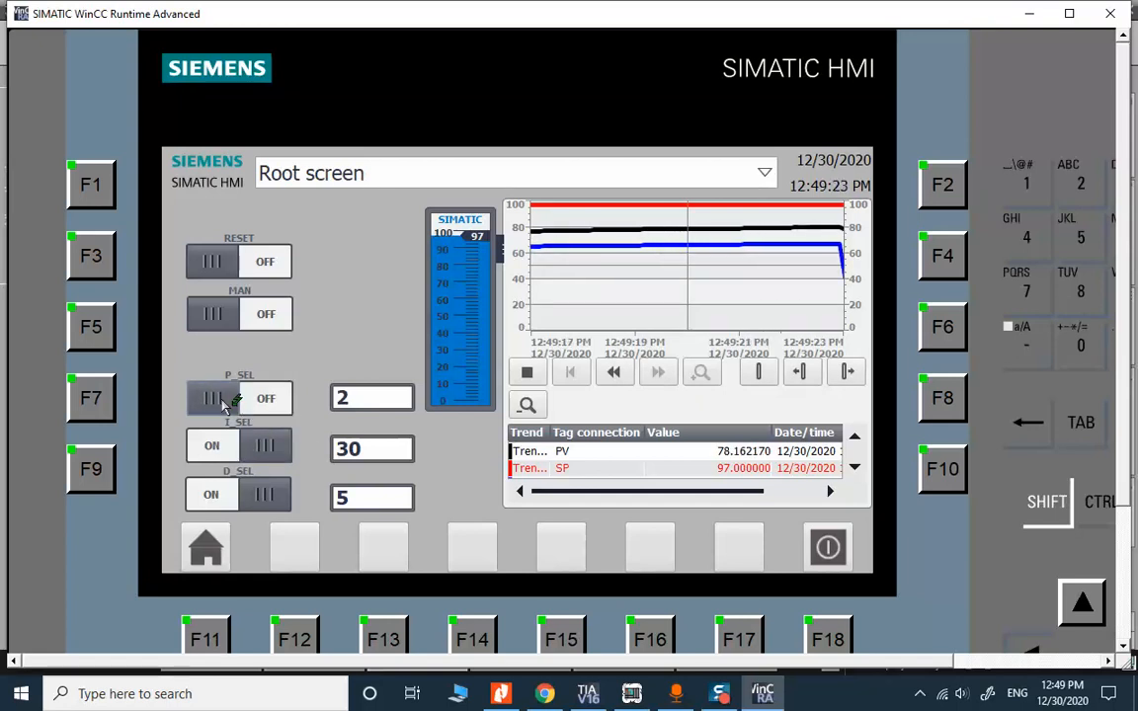
pyautogui.click(212, 399)
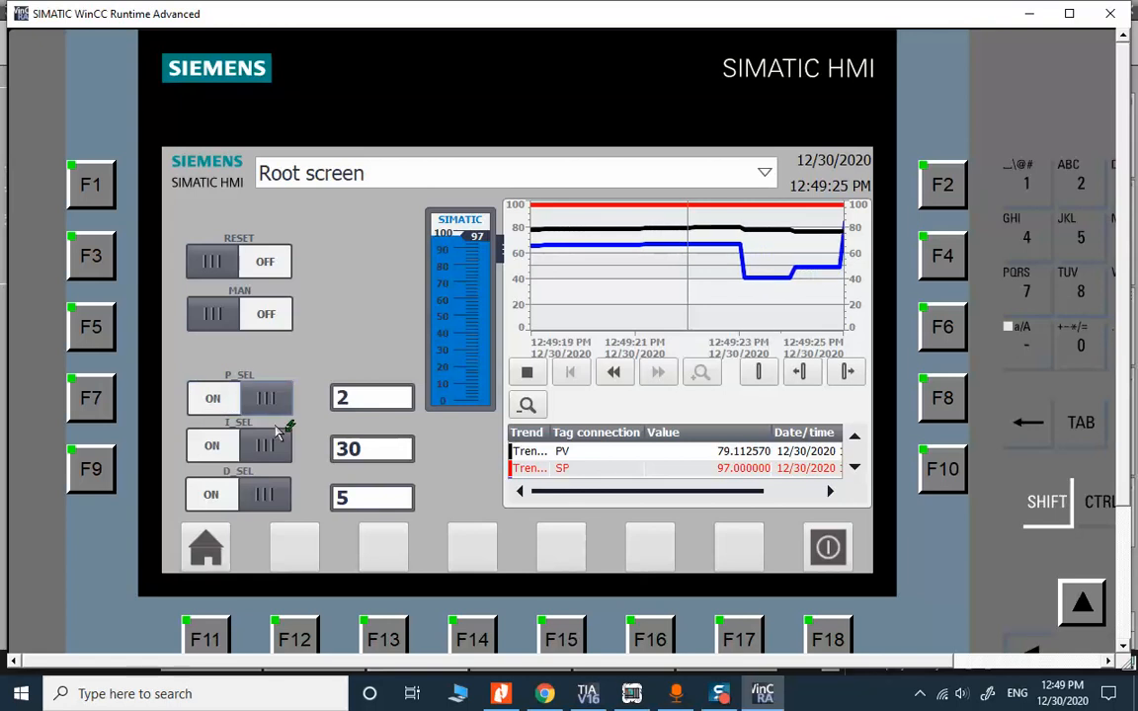